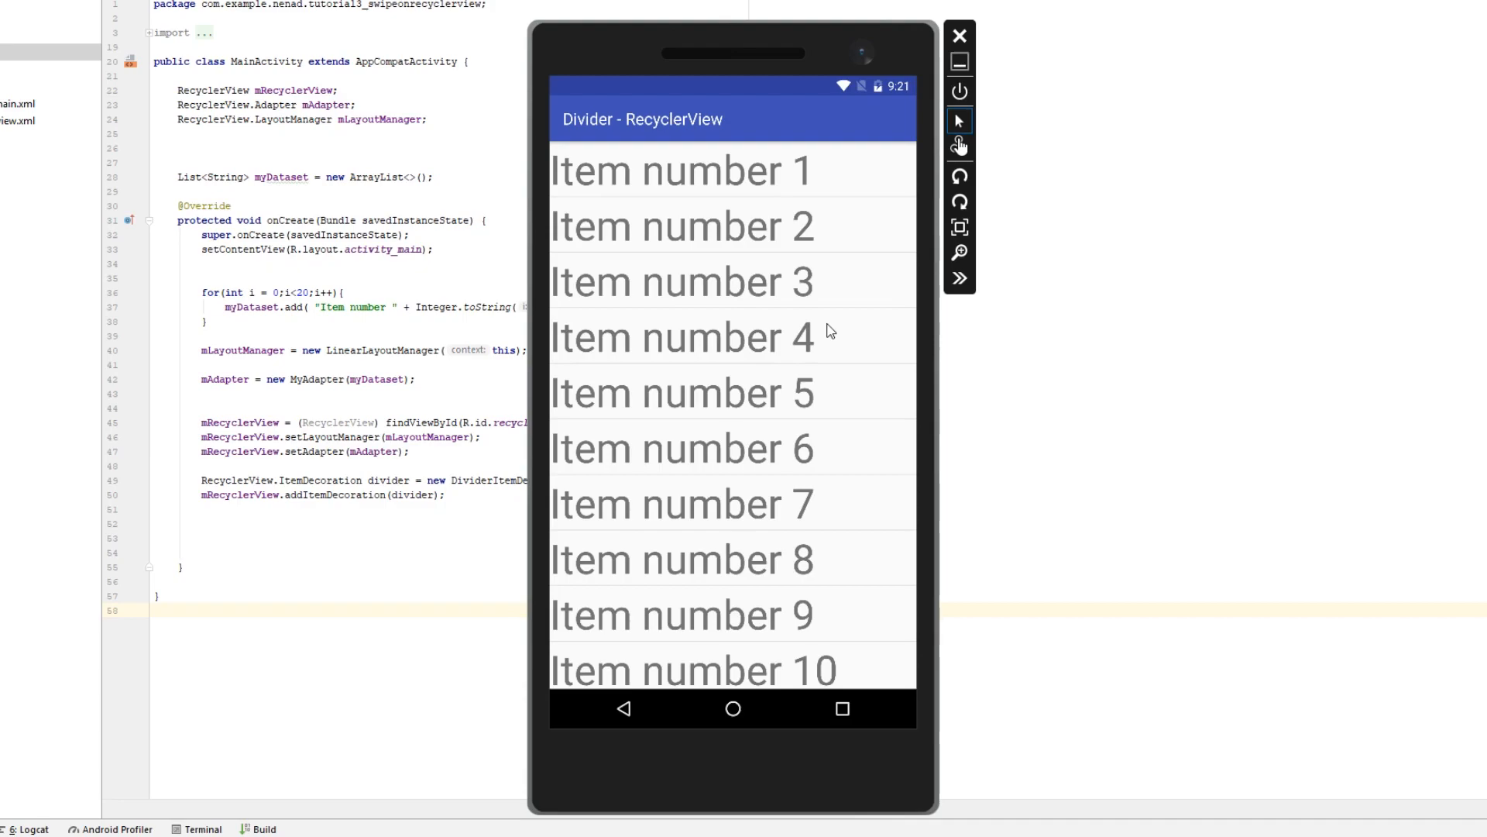
mouse_move(797, 468)
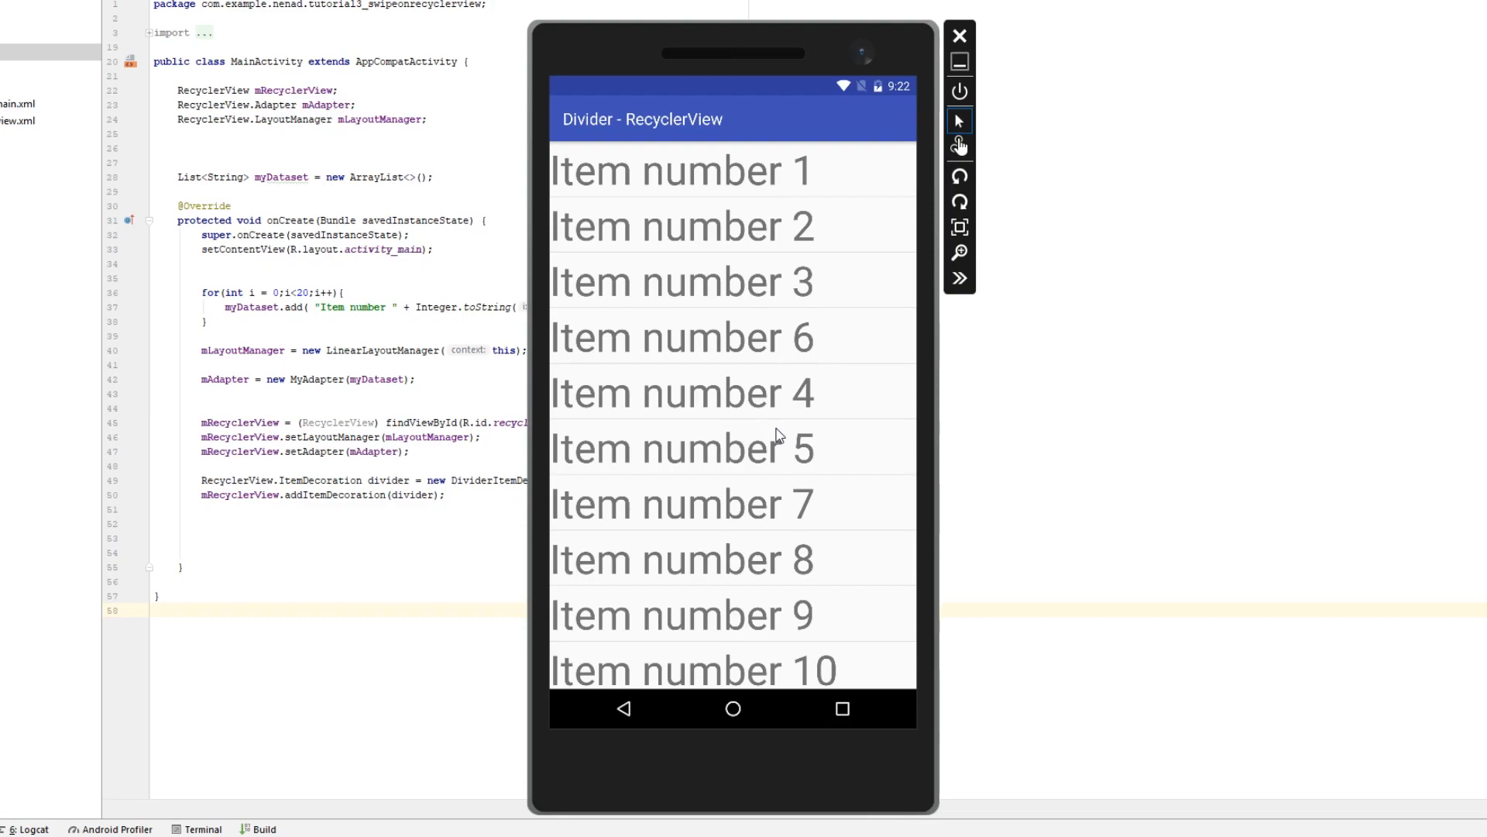
mouse_move(695, 498)
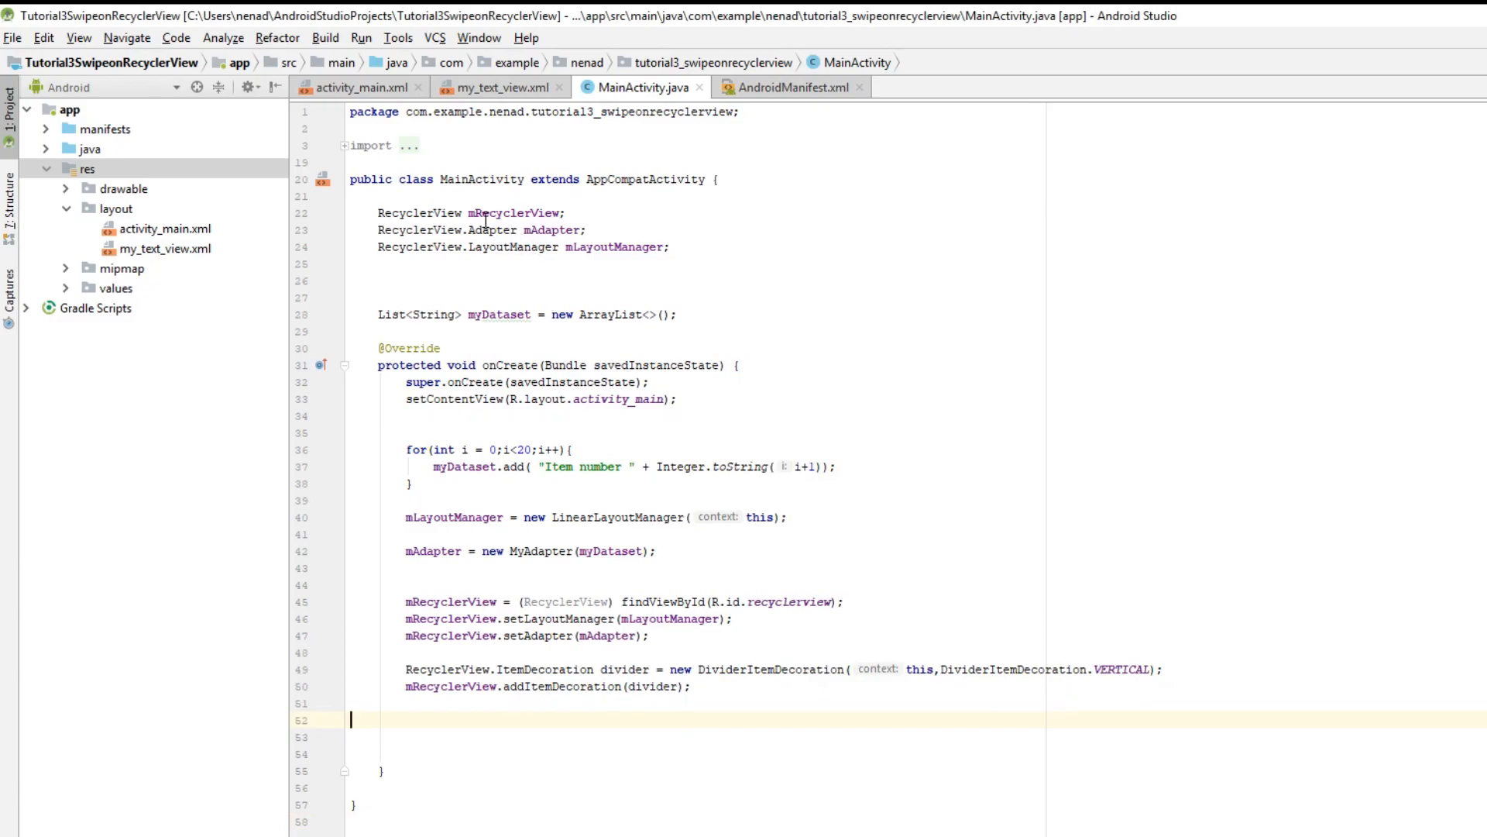
mouse_move(506, 237)
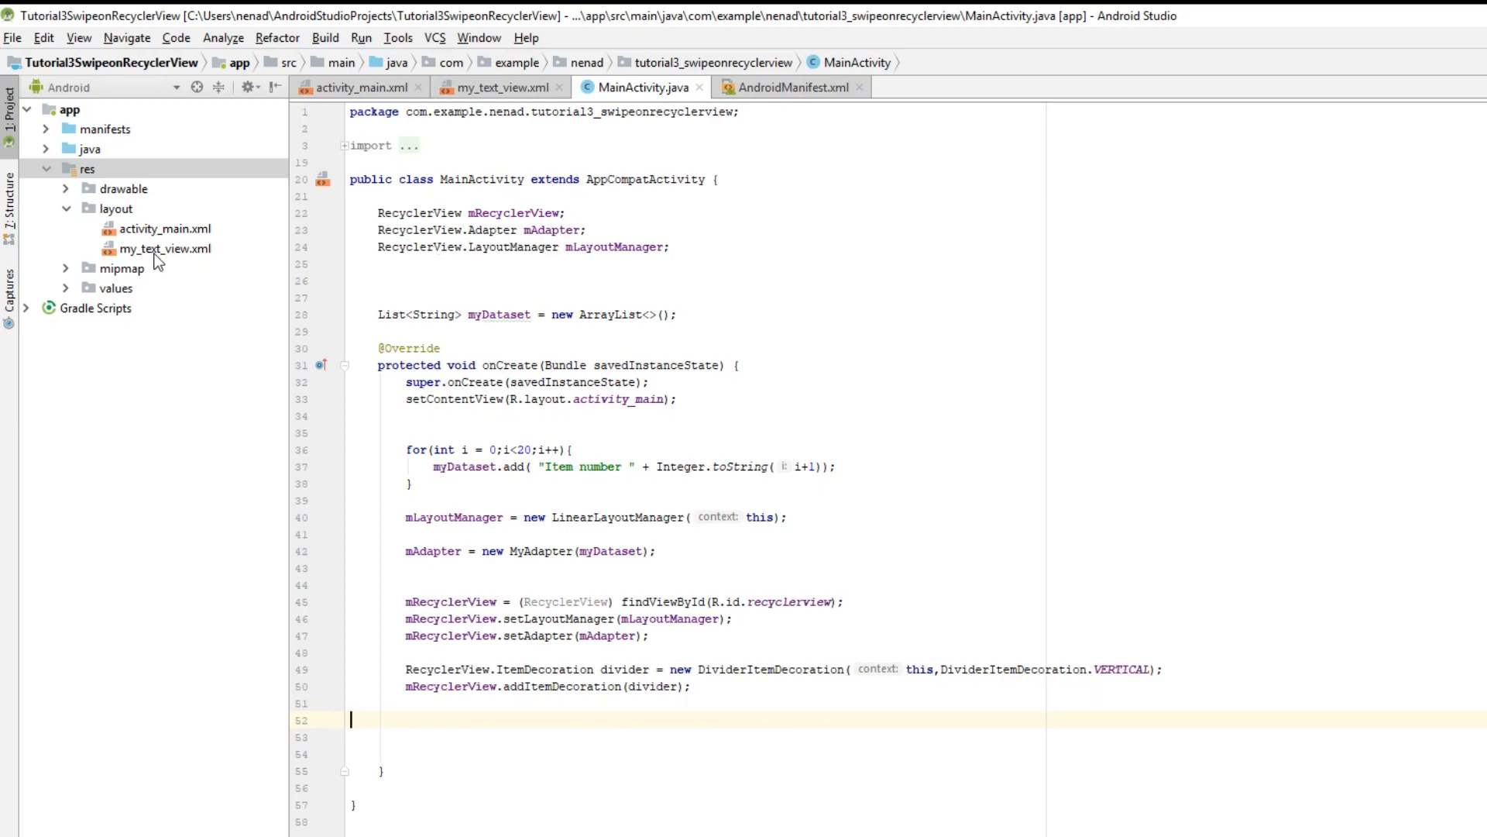
mouse_move(523, 322)
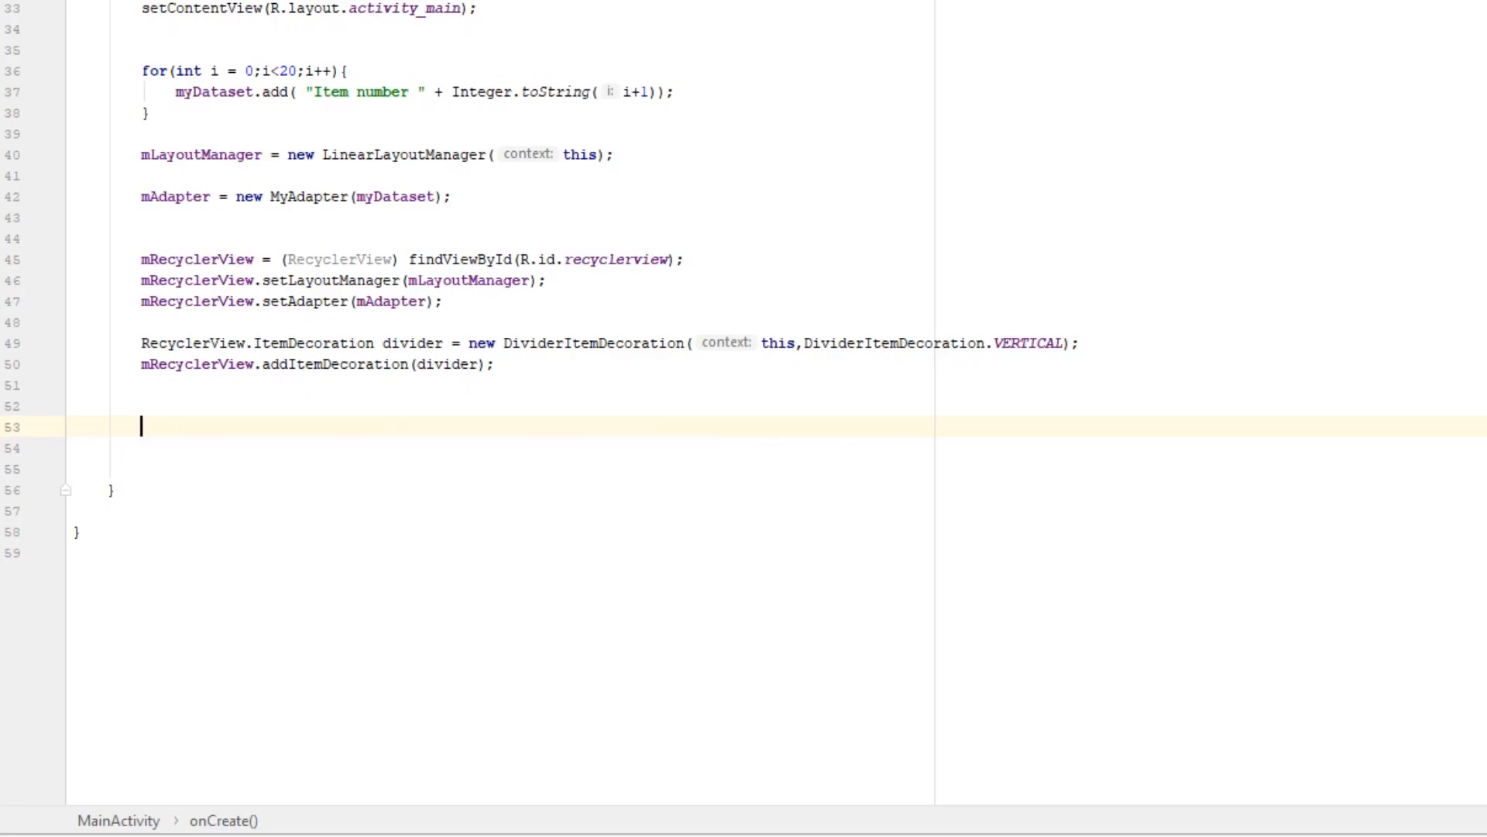
Declare 'ItemTouchHelper helper = new ItemTouchHelper(new ItemTouchHelper.SimpleCallback' with generated onMove and onSwiped stubs.
text(ItemTouchHelper helper =)
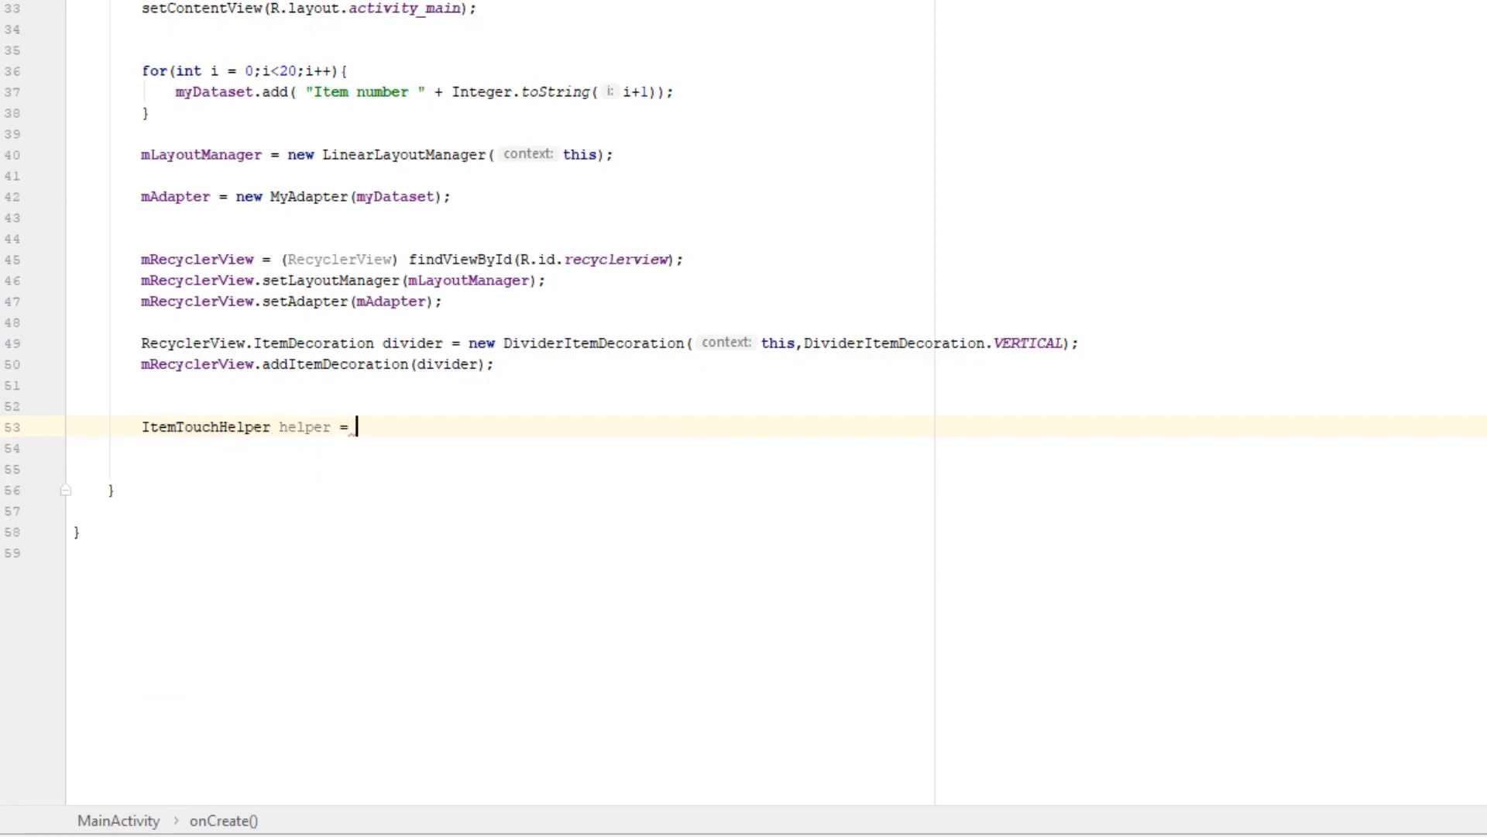
text(new ItemTouchHelper()
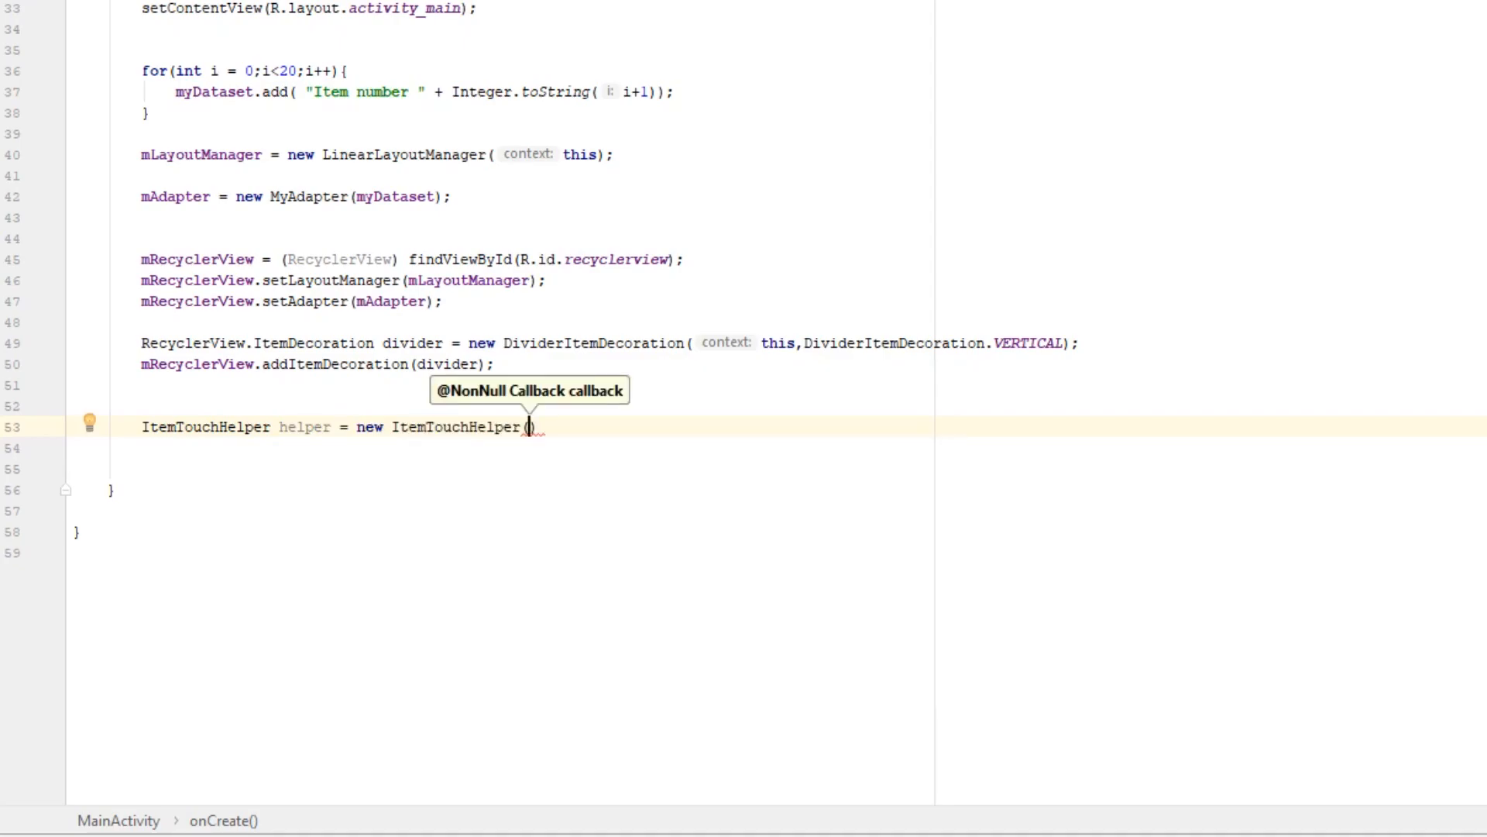
text(new Item)
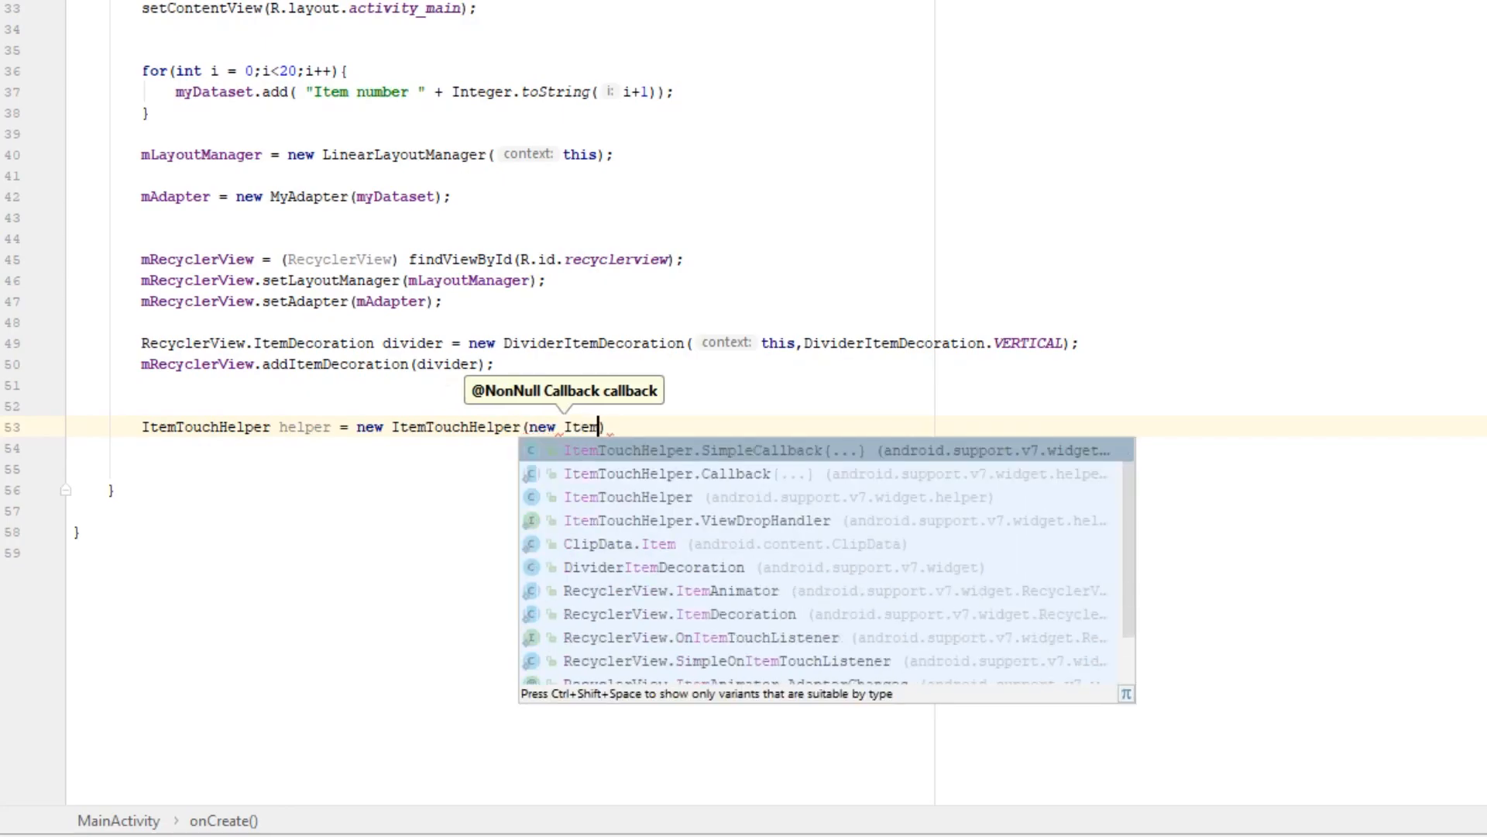
click(680, 448)
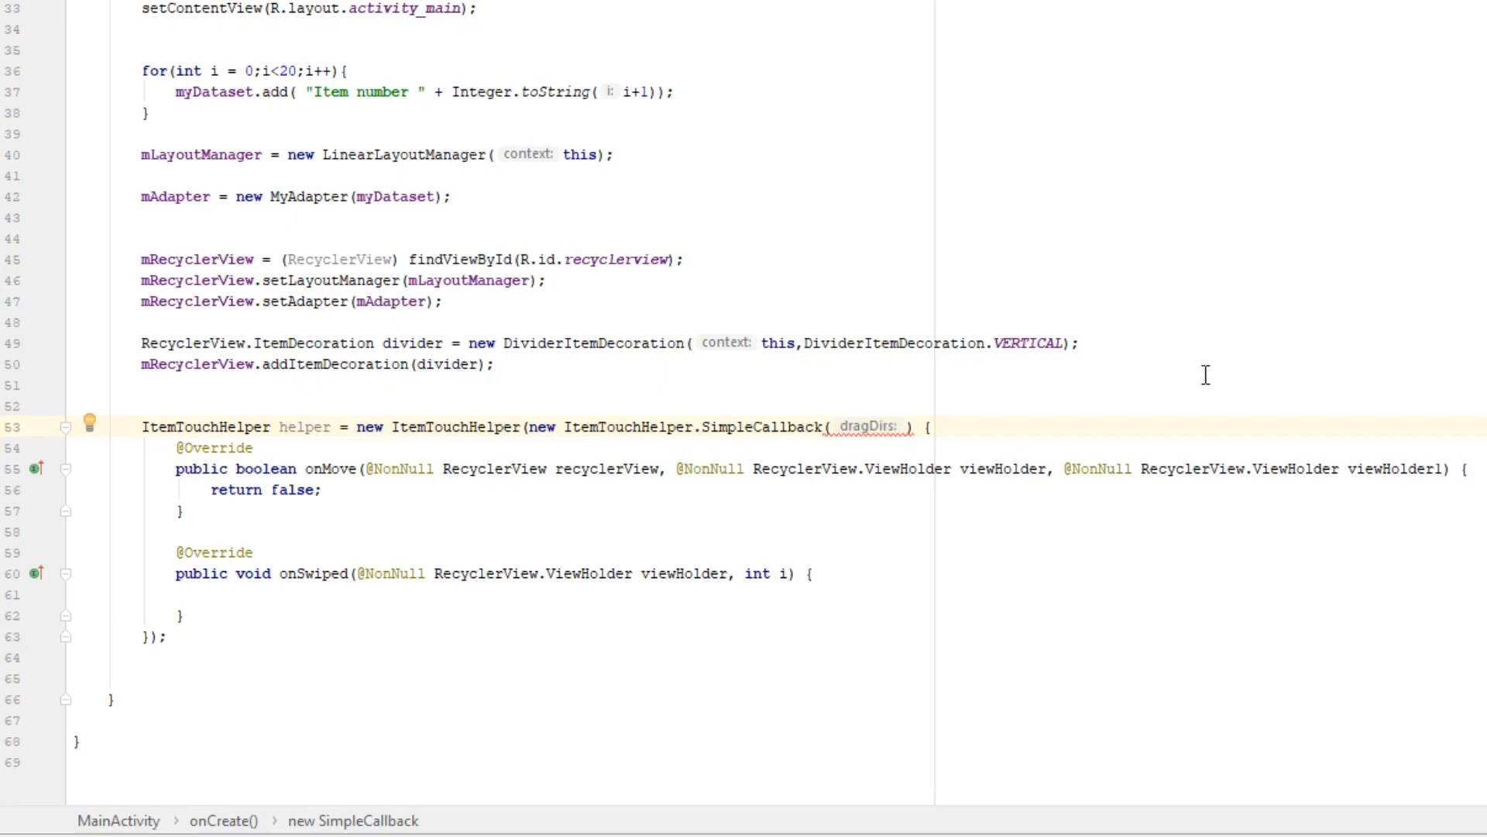
mouse_move(956, 351)
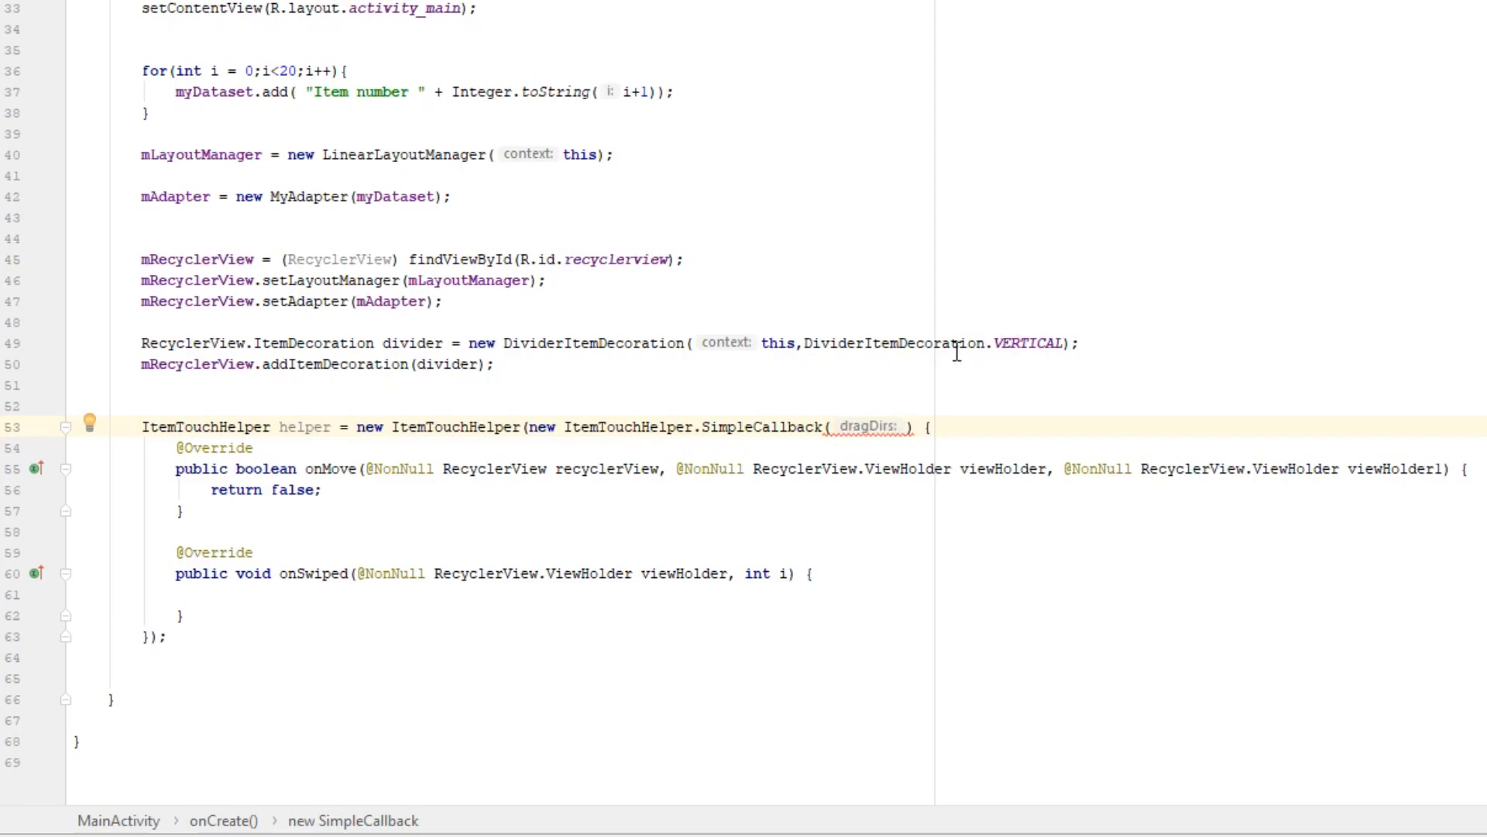
mouse_move(956, 408)
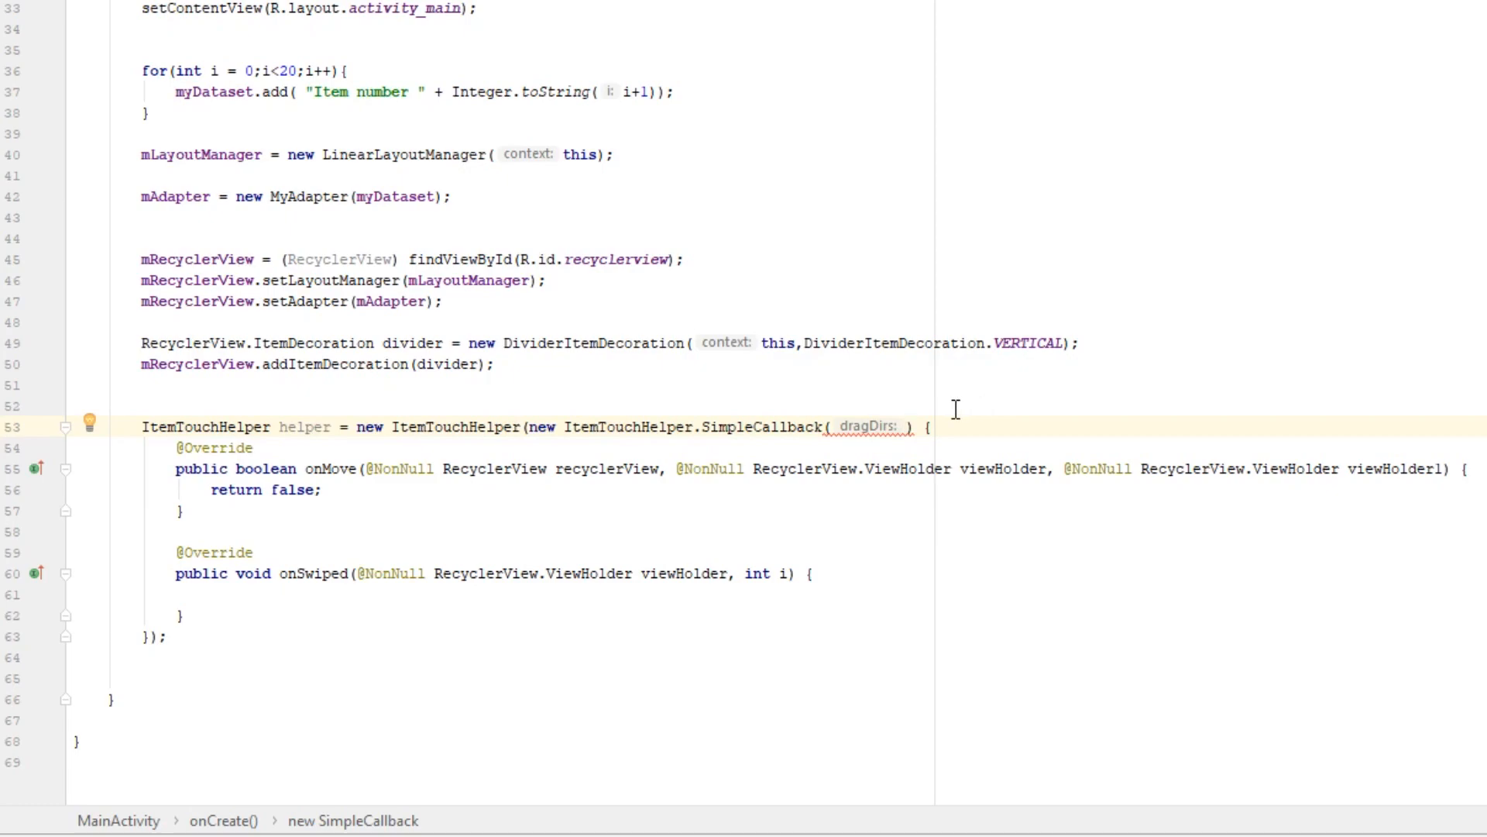
mouse_move(929, 408)
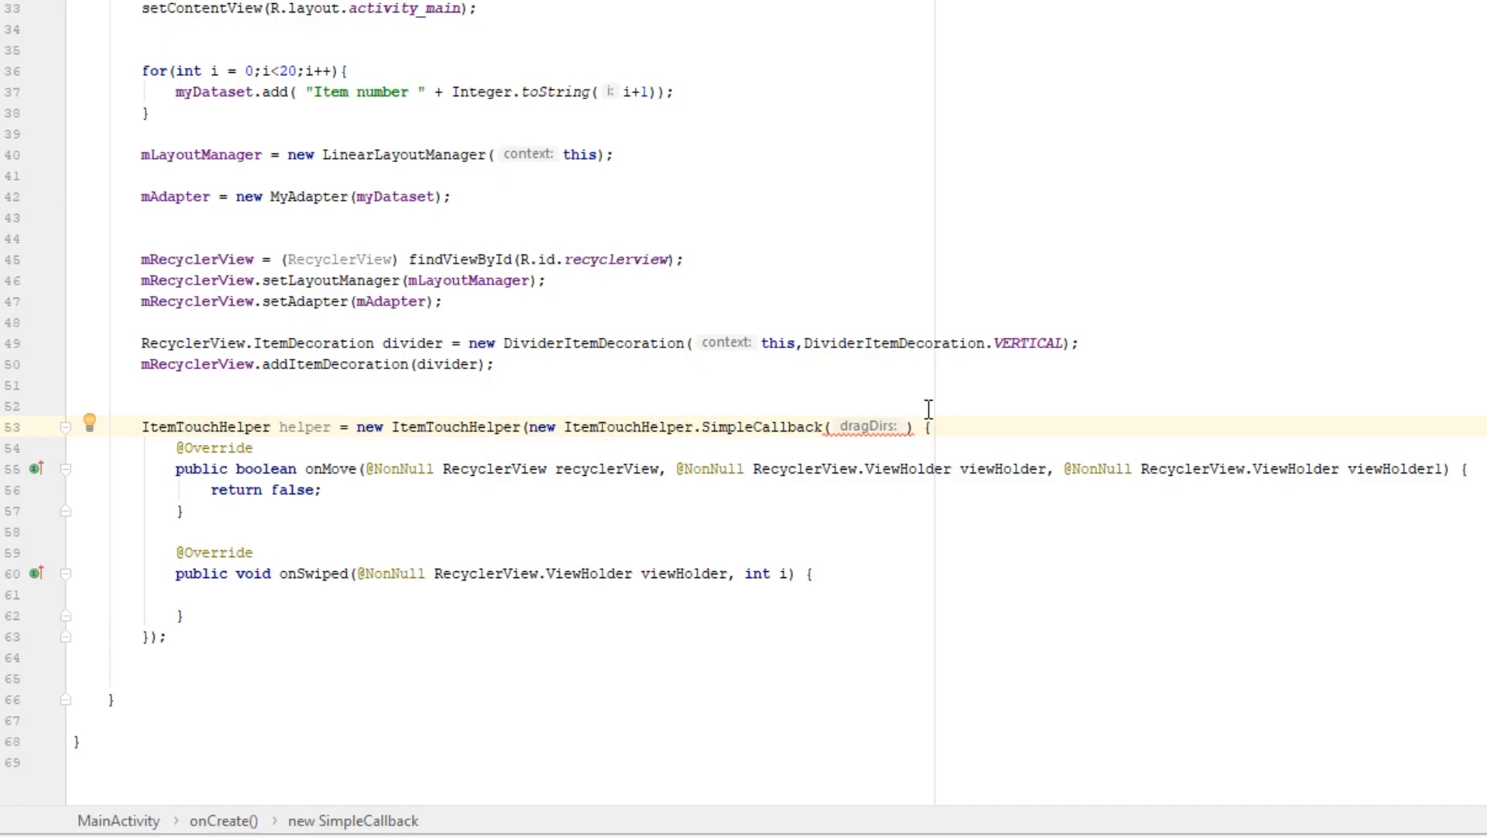
Pass ItemTouchHelper.UP | ItemTouchHelper.DOWN as drag directions and 0 as swipe directions.
text(ItemTouchHelper.UP |)
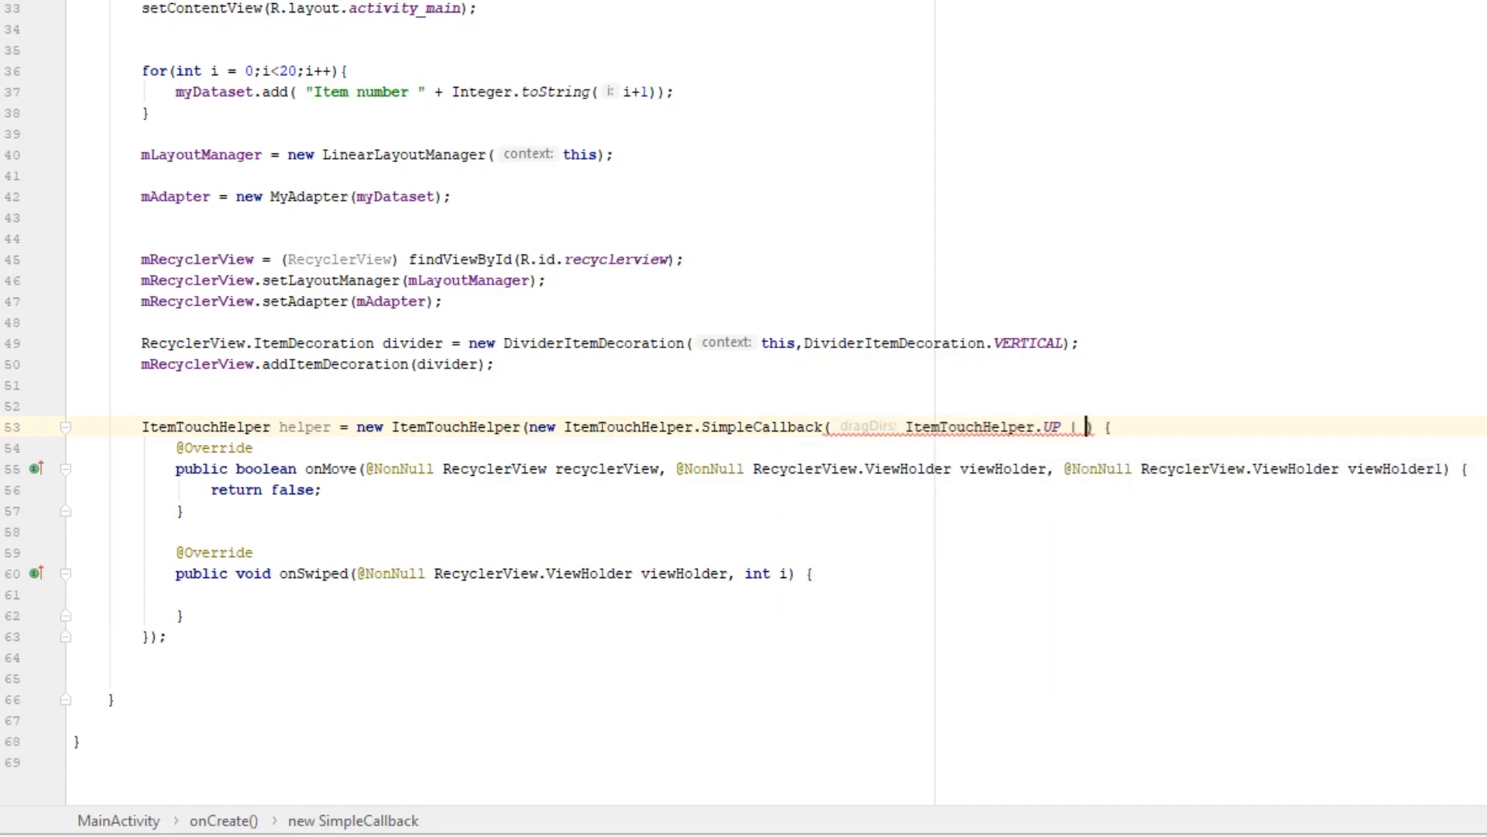
text(ItemTouchHelper.DOWN, 0)
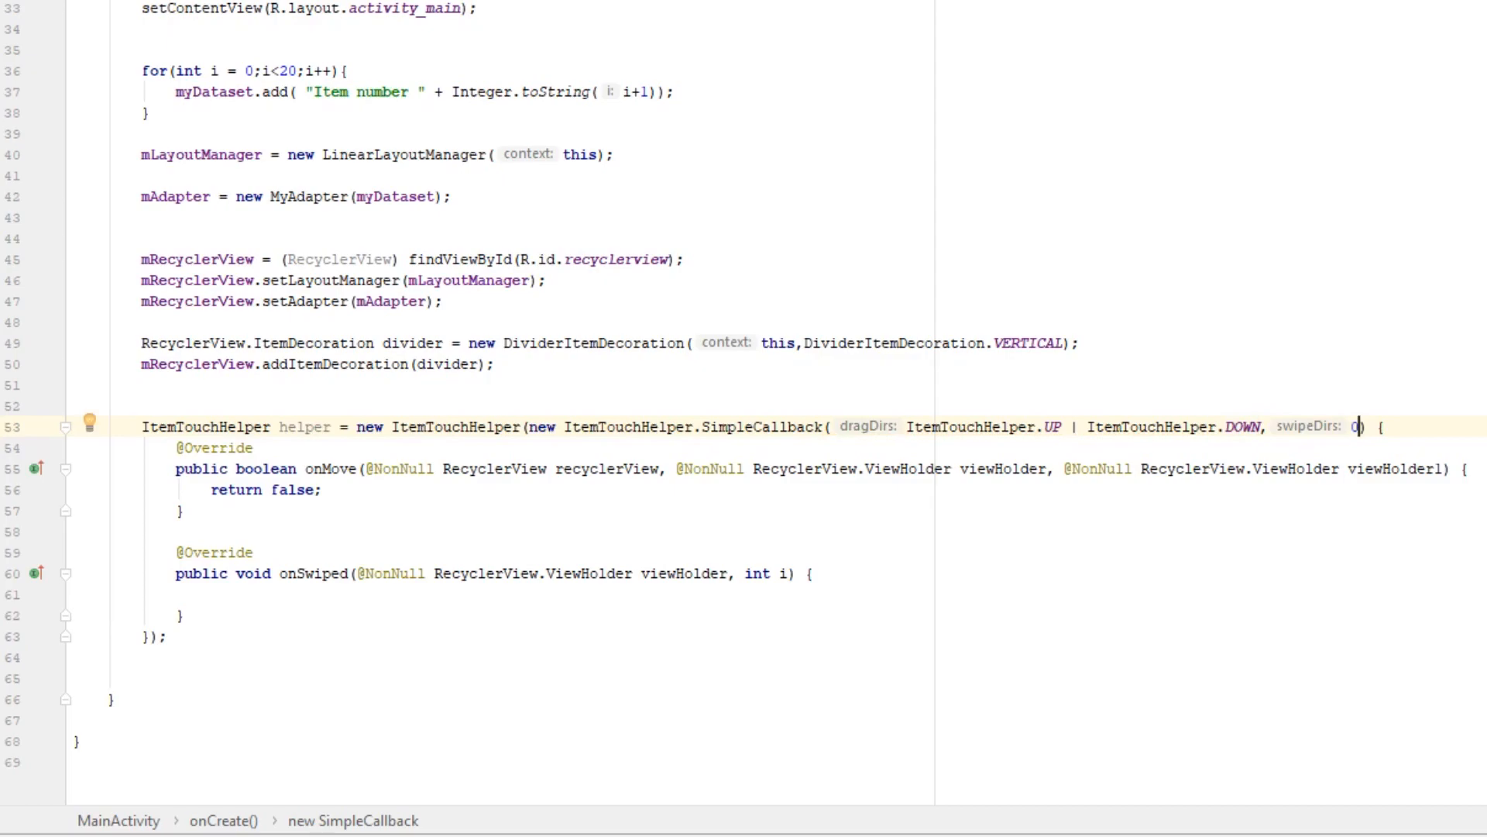
mouse_move(386, 661)
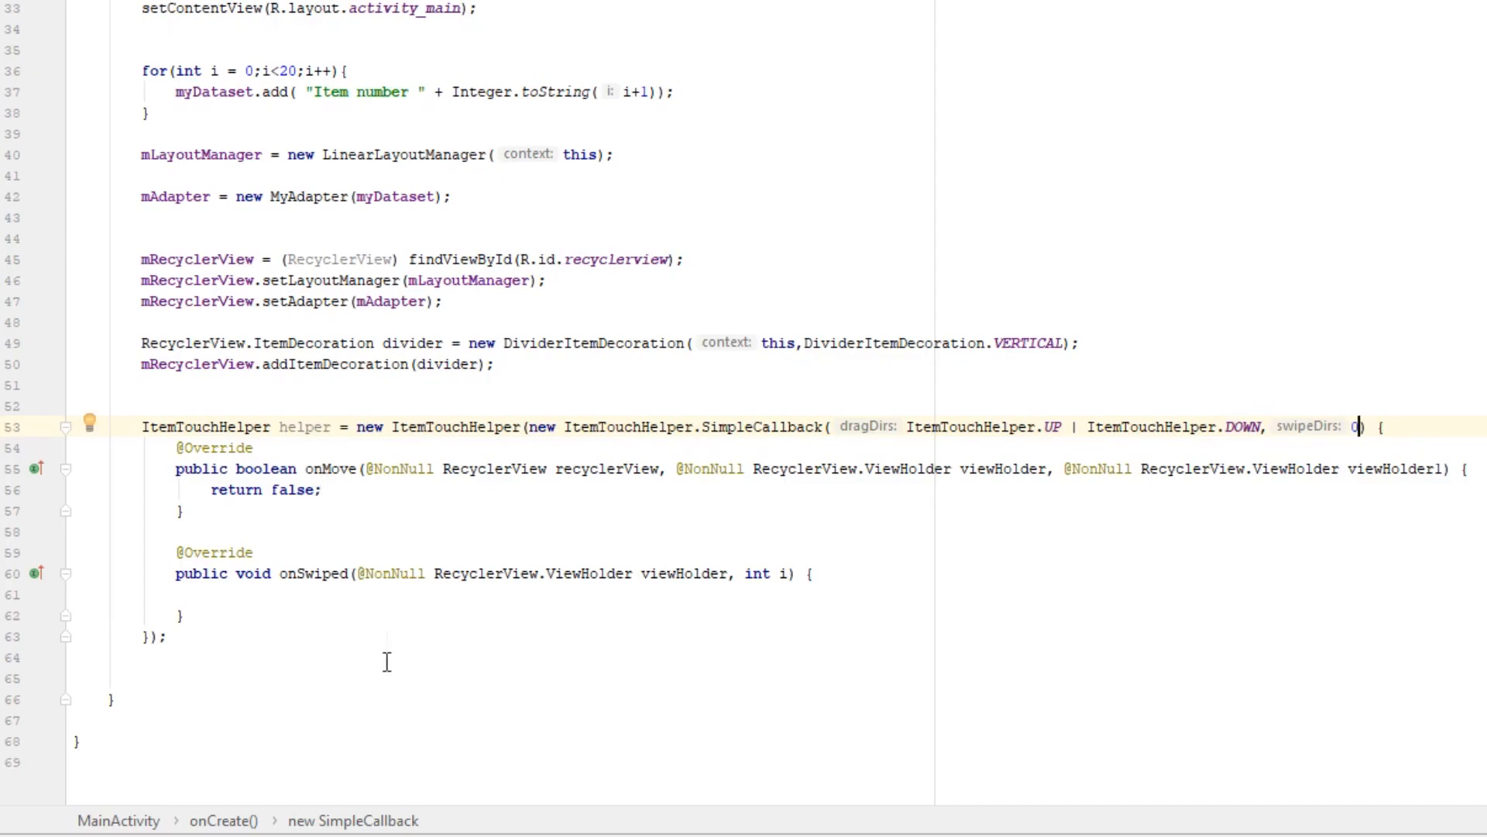
mouse_move(309, 584)
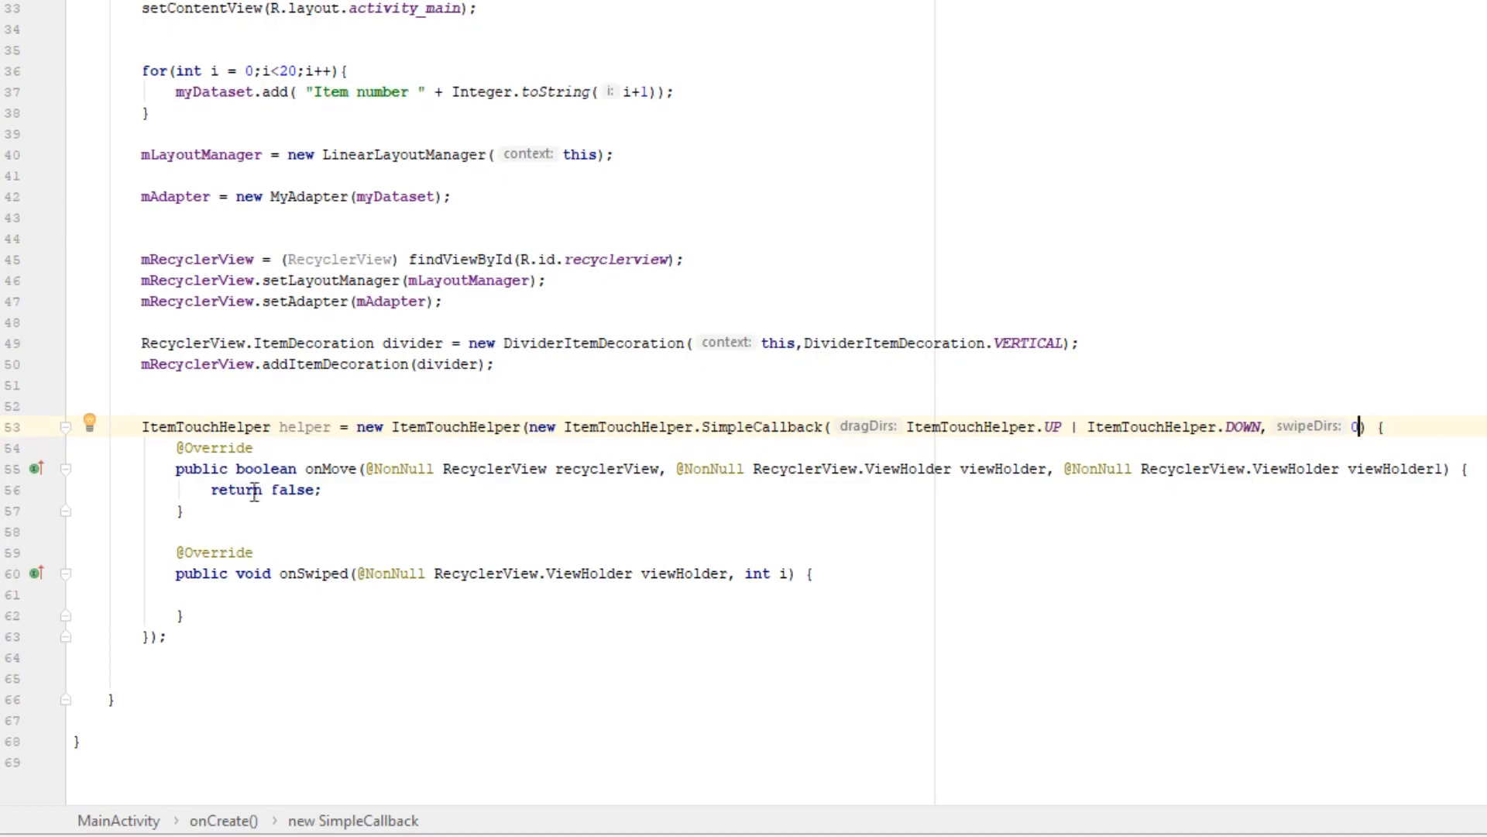
Open blank lines in onMove and rename its parameters viewHolder to dragged, viewHolder1 to target.
click(1468, 468)
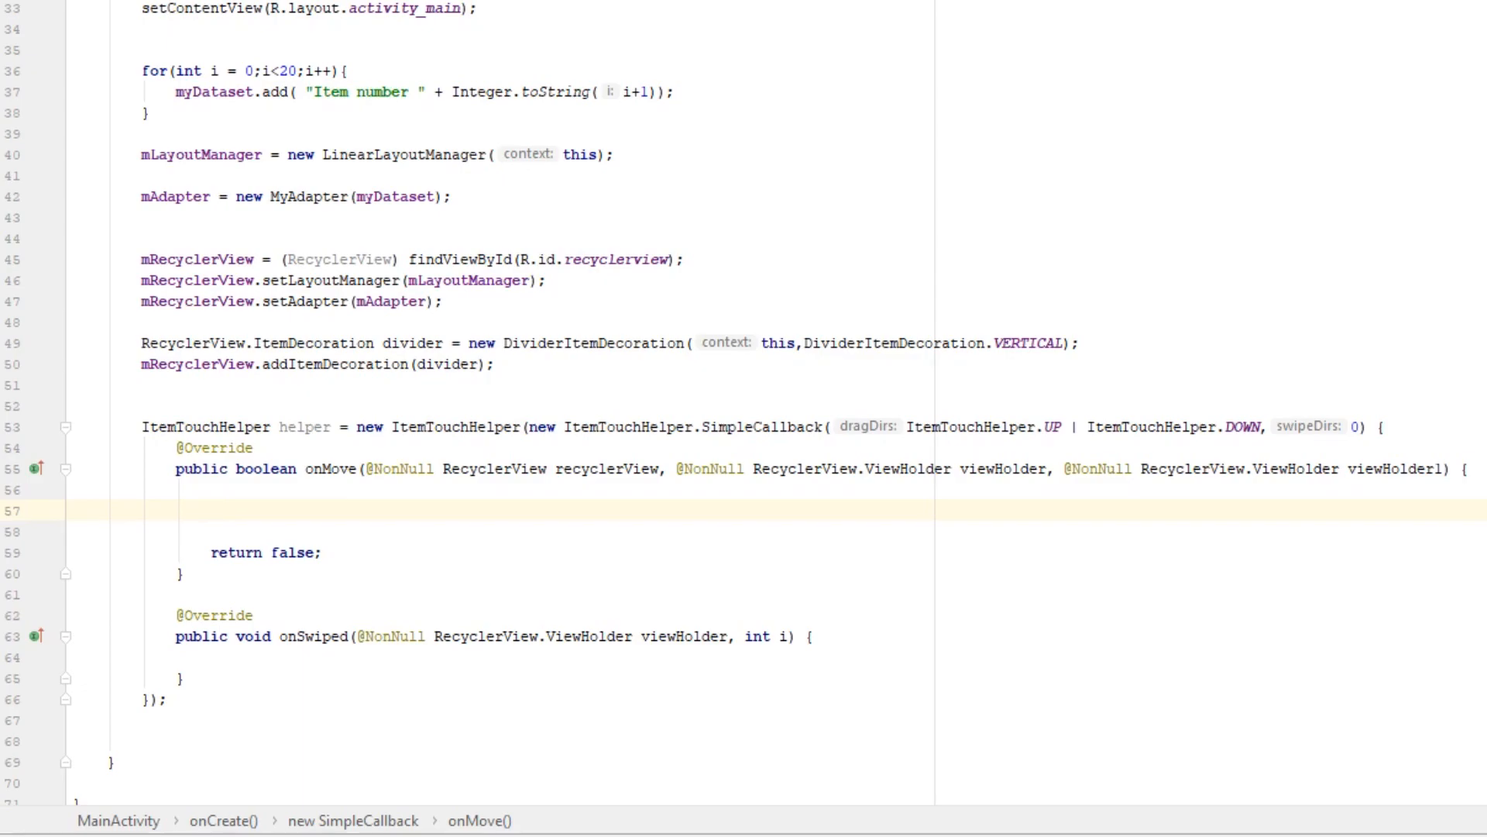
mouse_move(1103, 477)
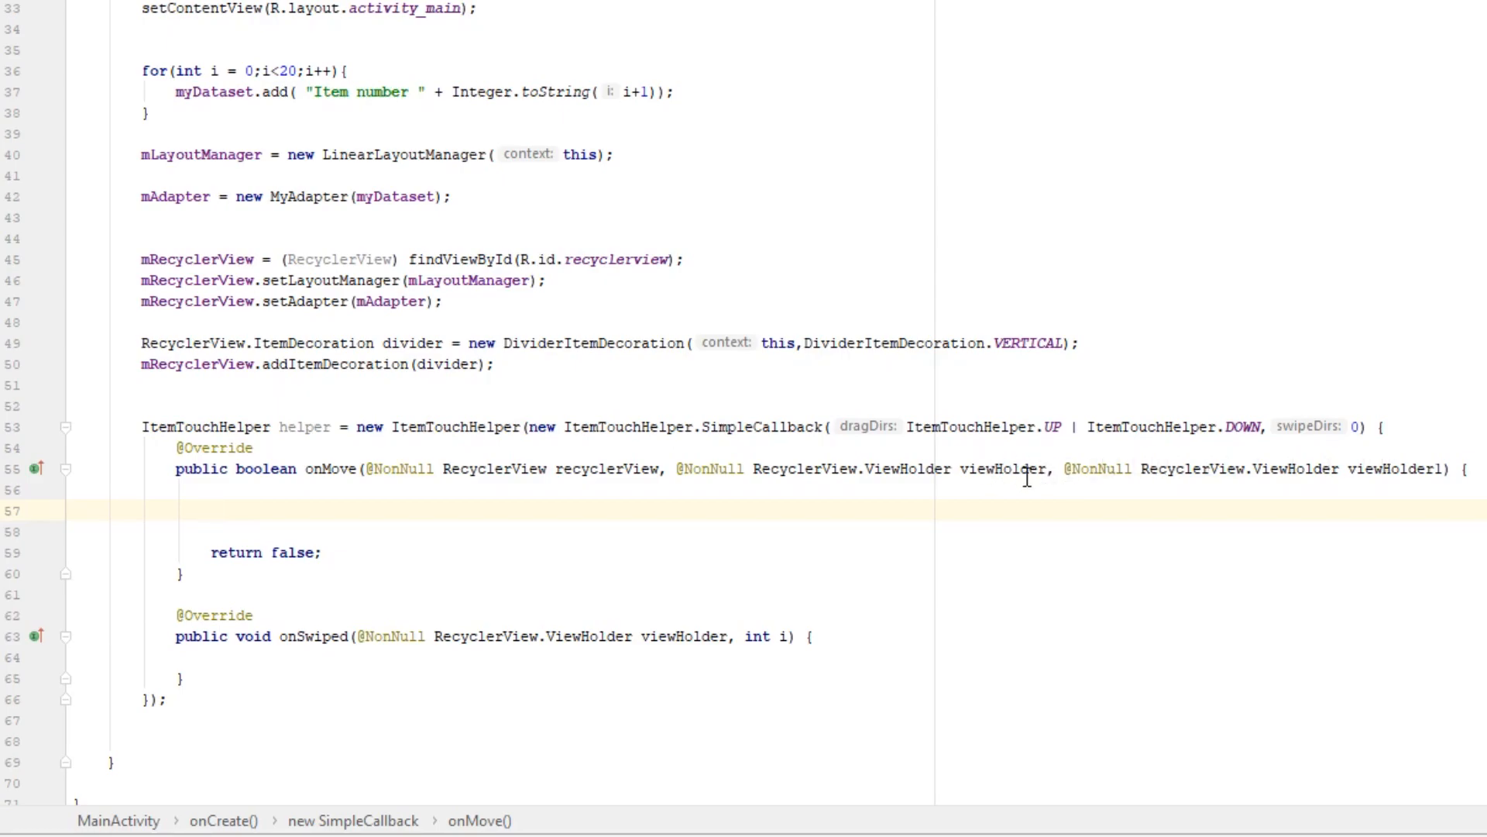
double_click(1000, 469)
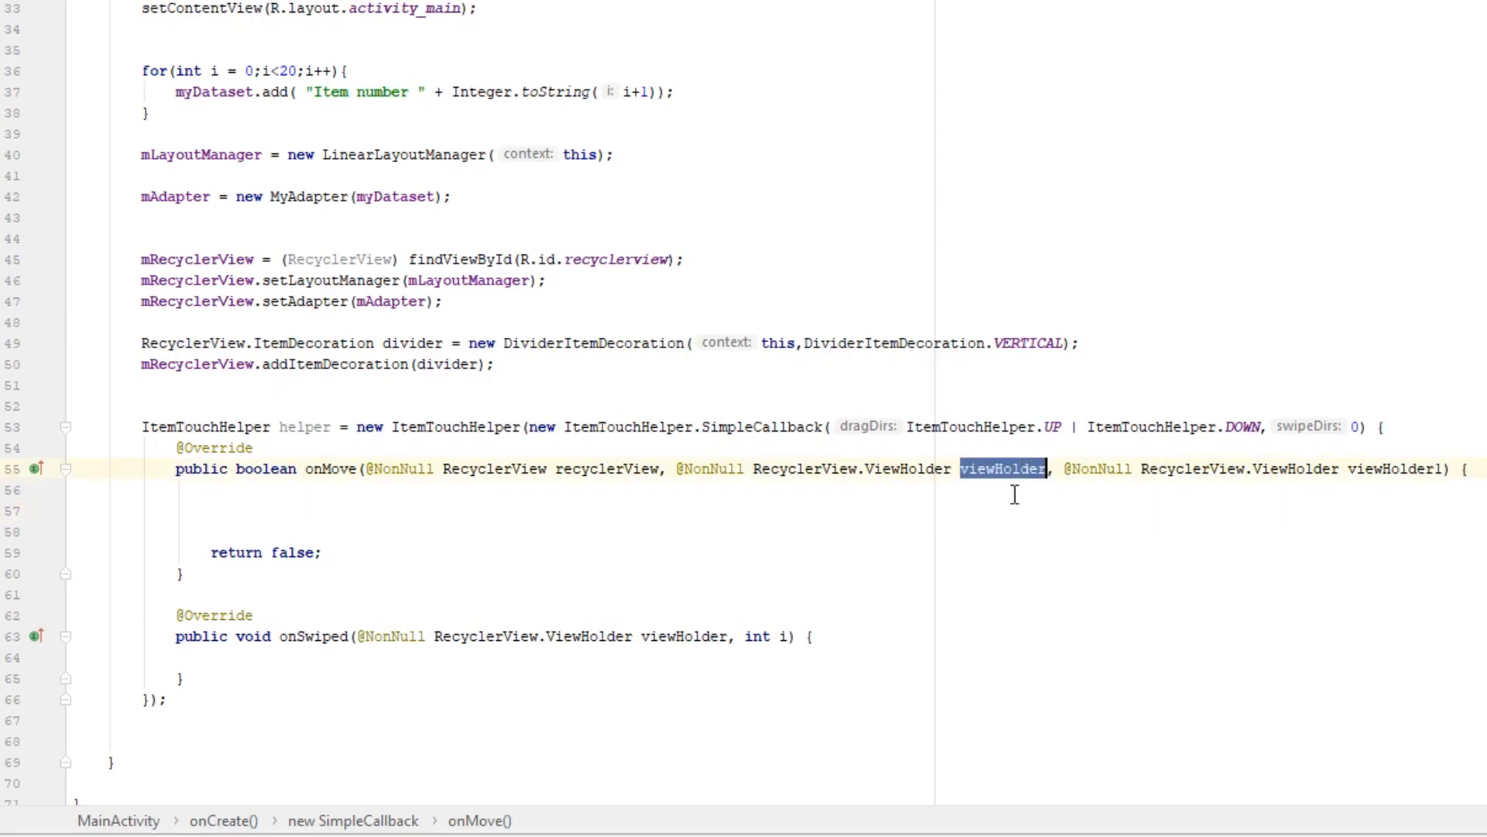
text(d)
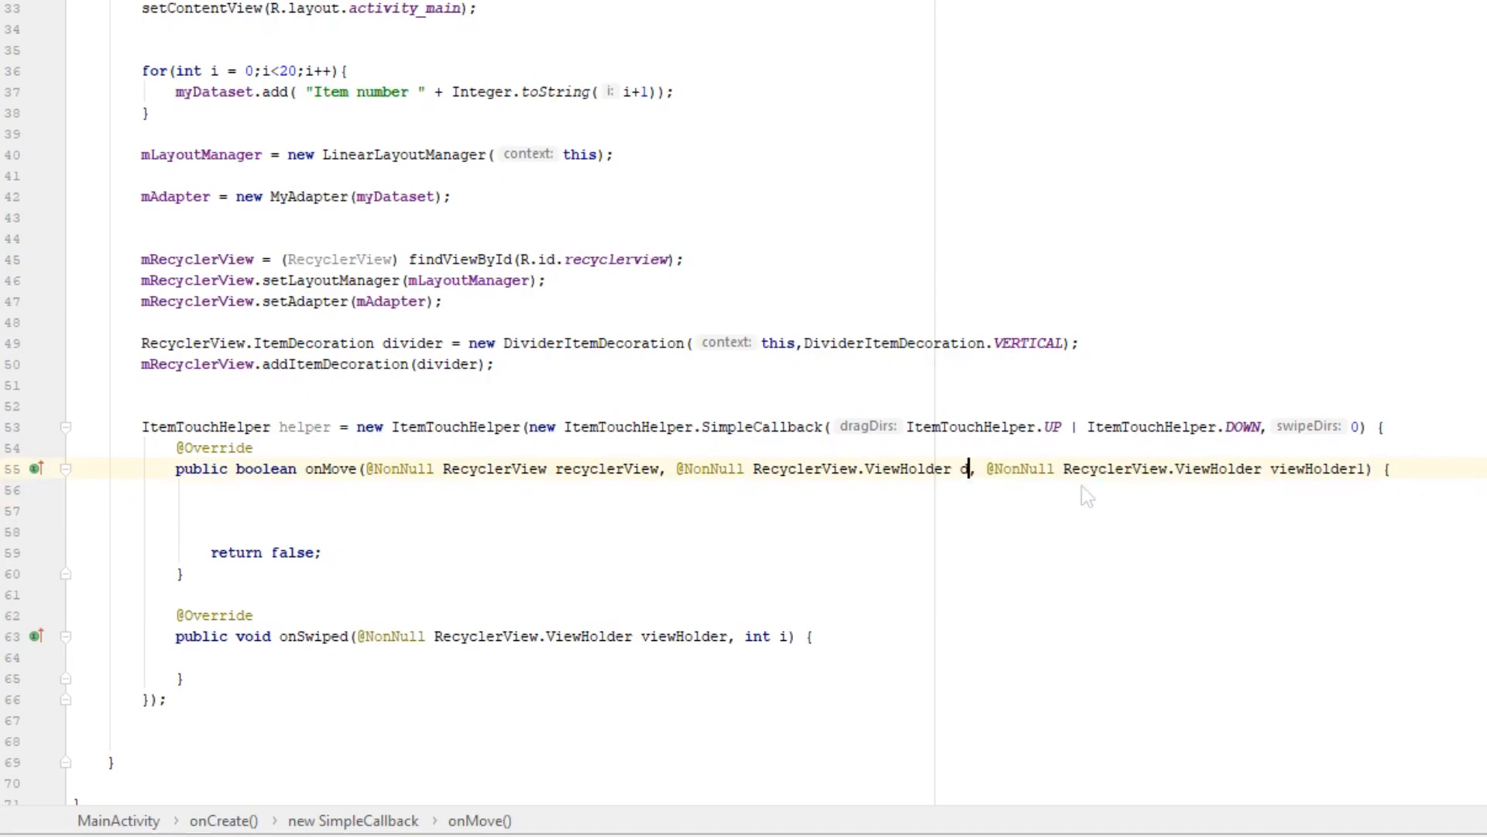
text(ragged)
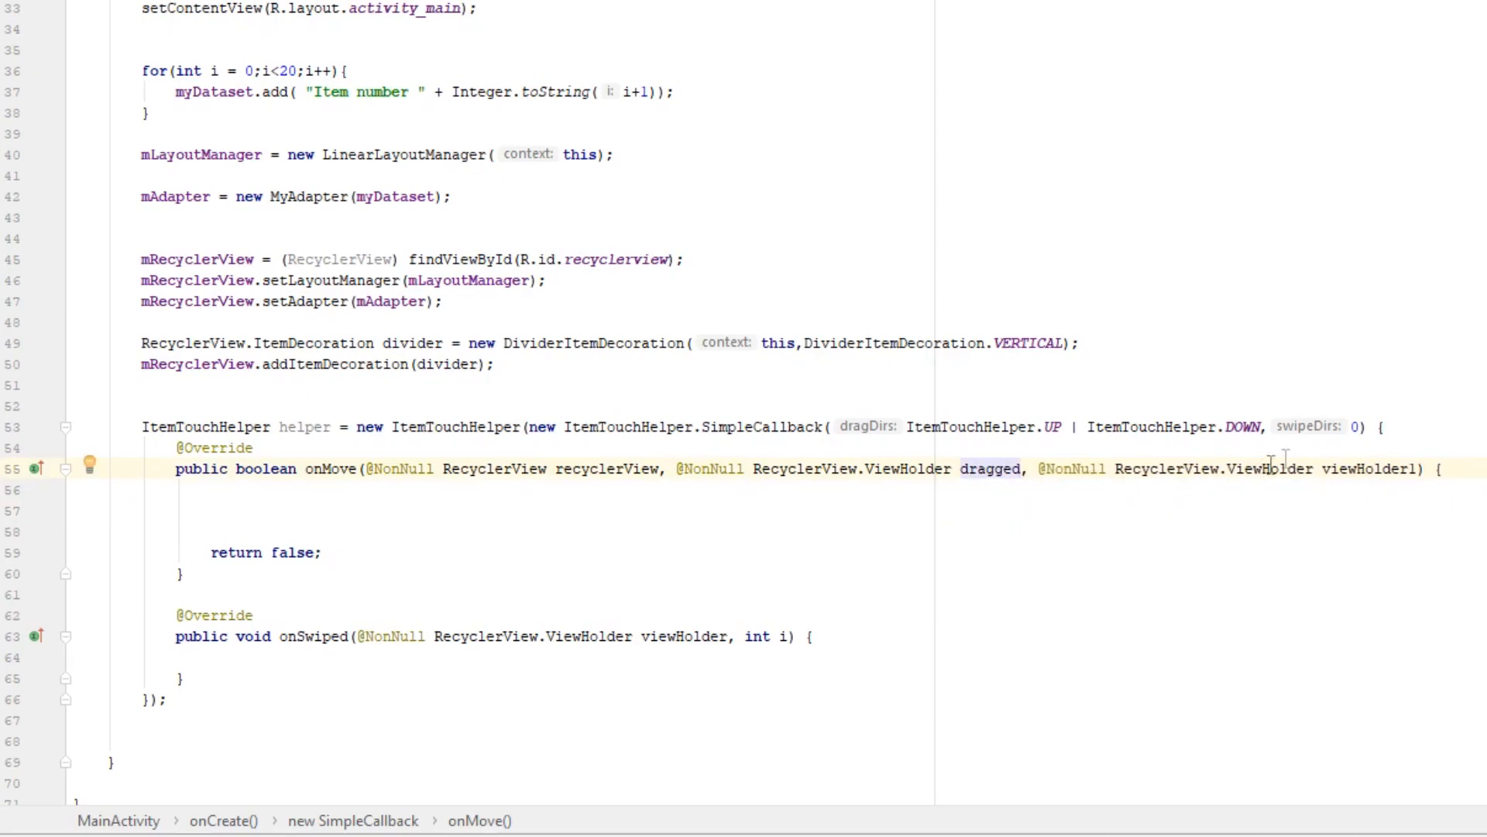
text(target)
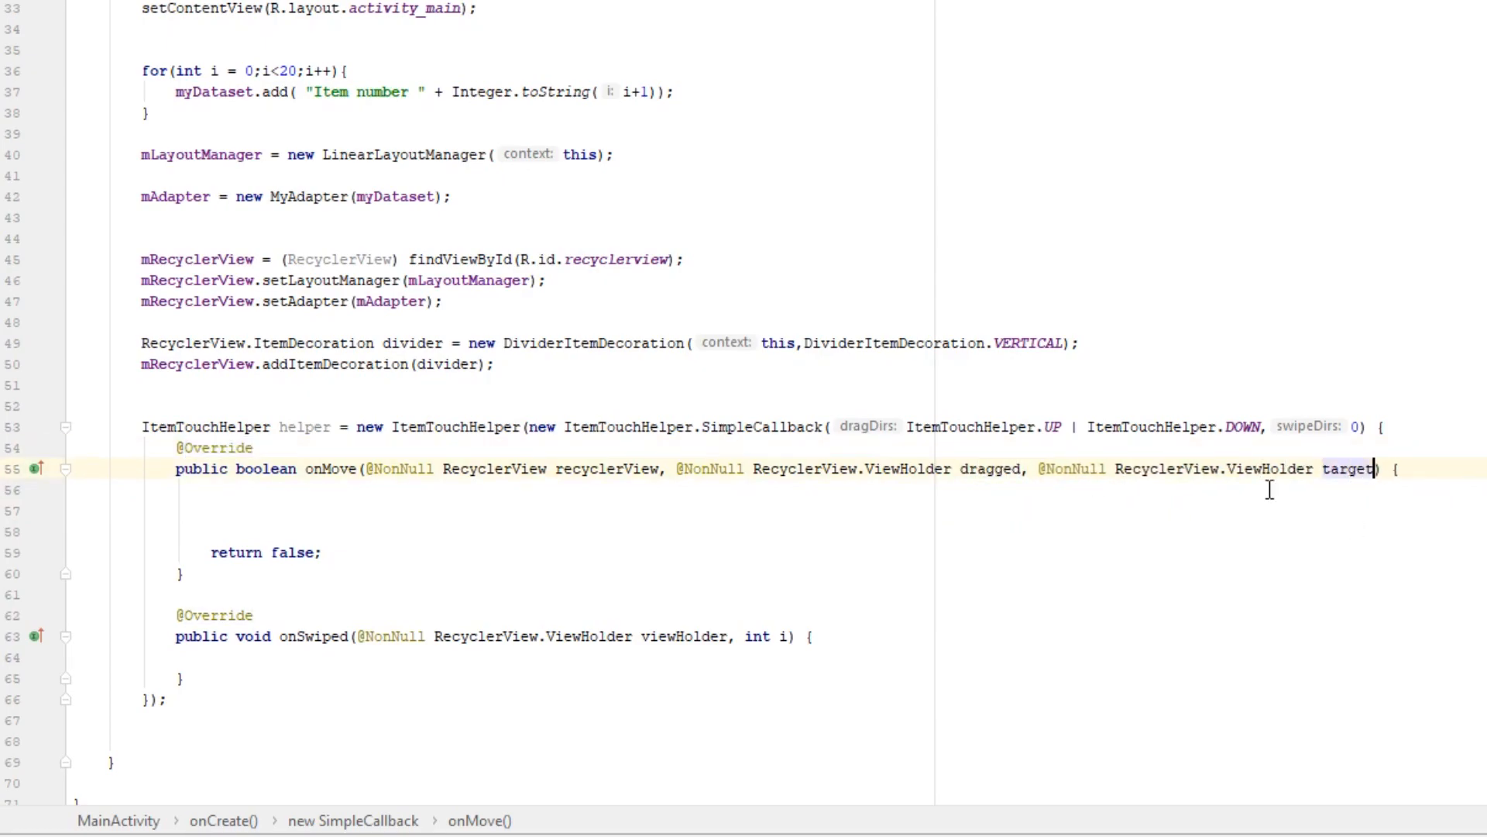
click(210, 510)
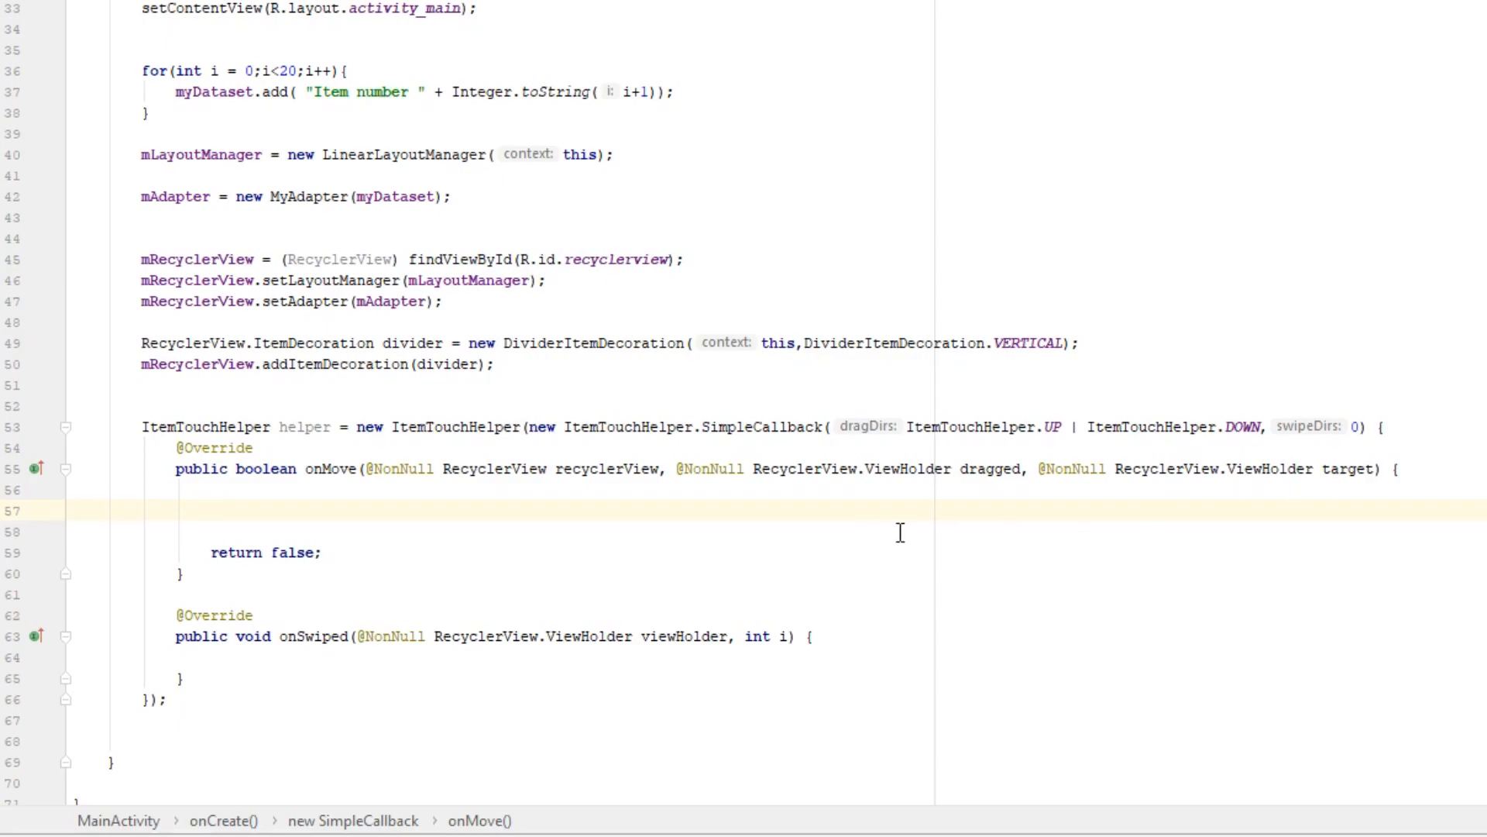
Store position_dragged and position_target from dragged and target getAdapterPosition().
text(int)
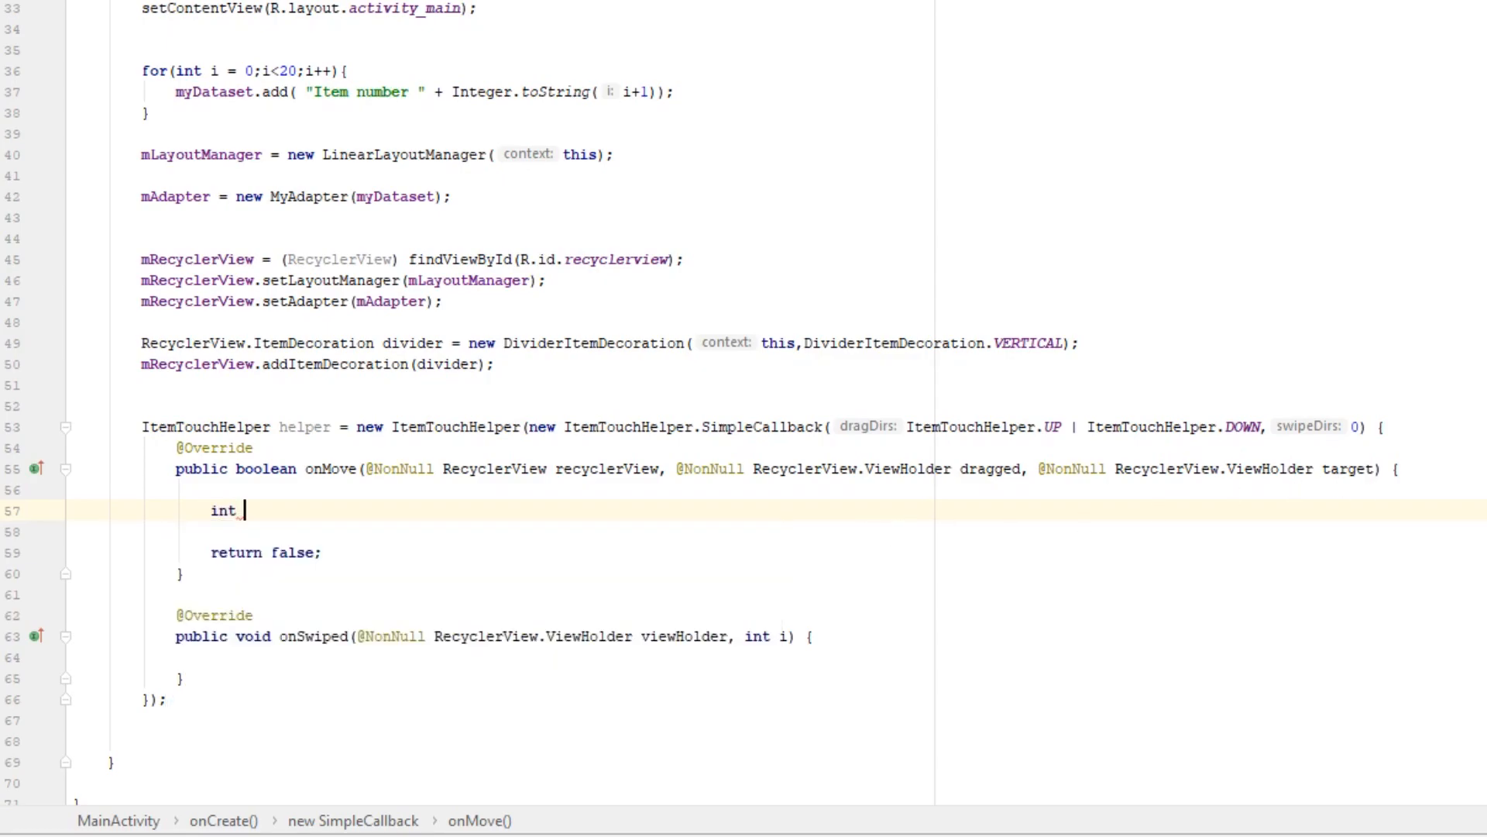
text(position_dra)
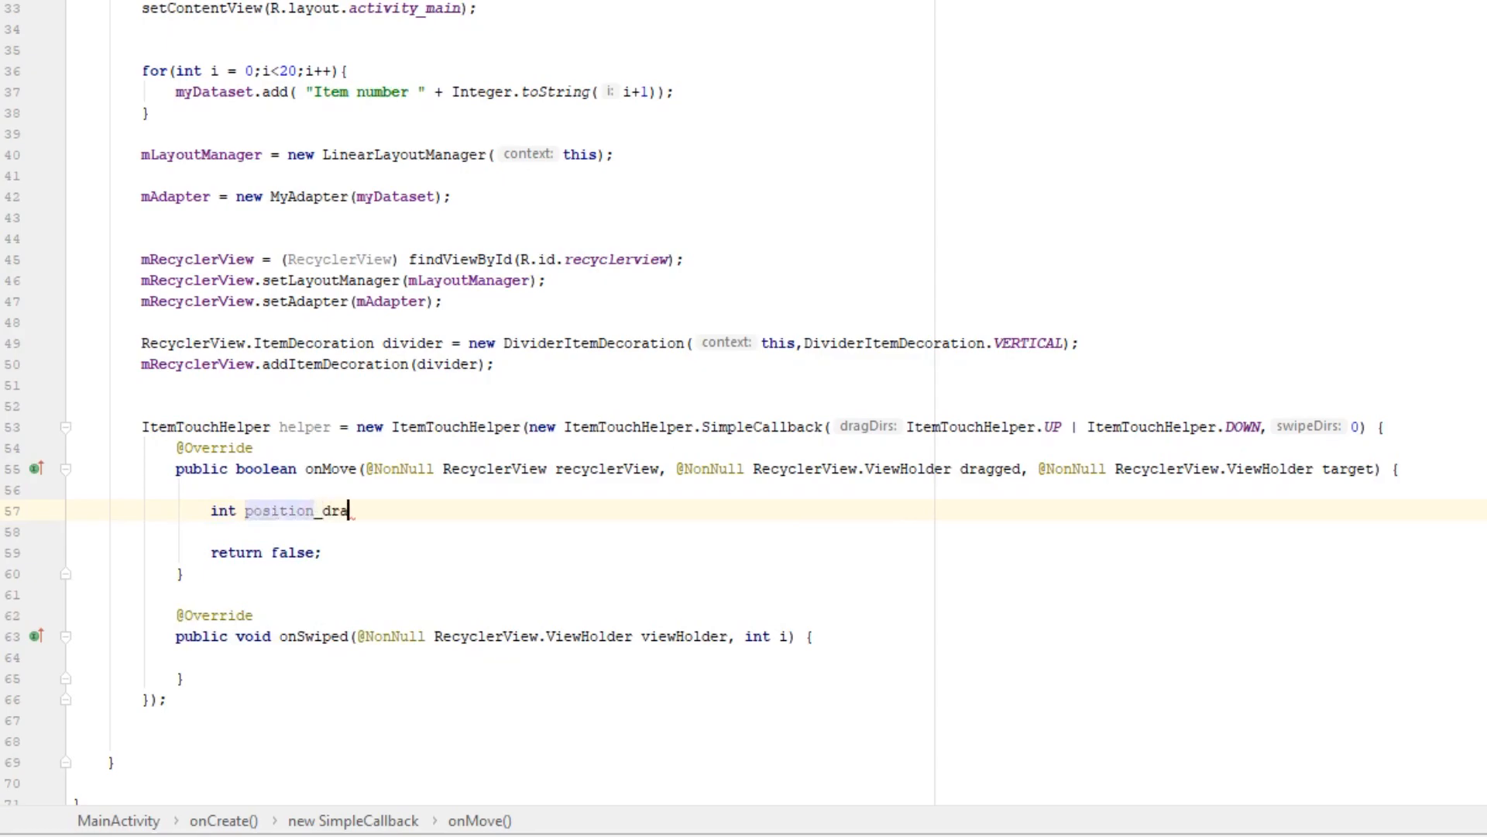
text(gged =)
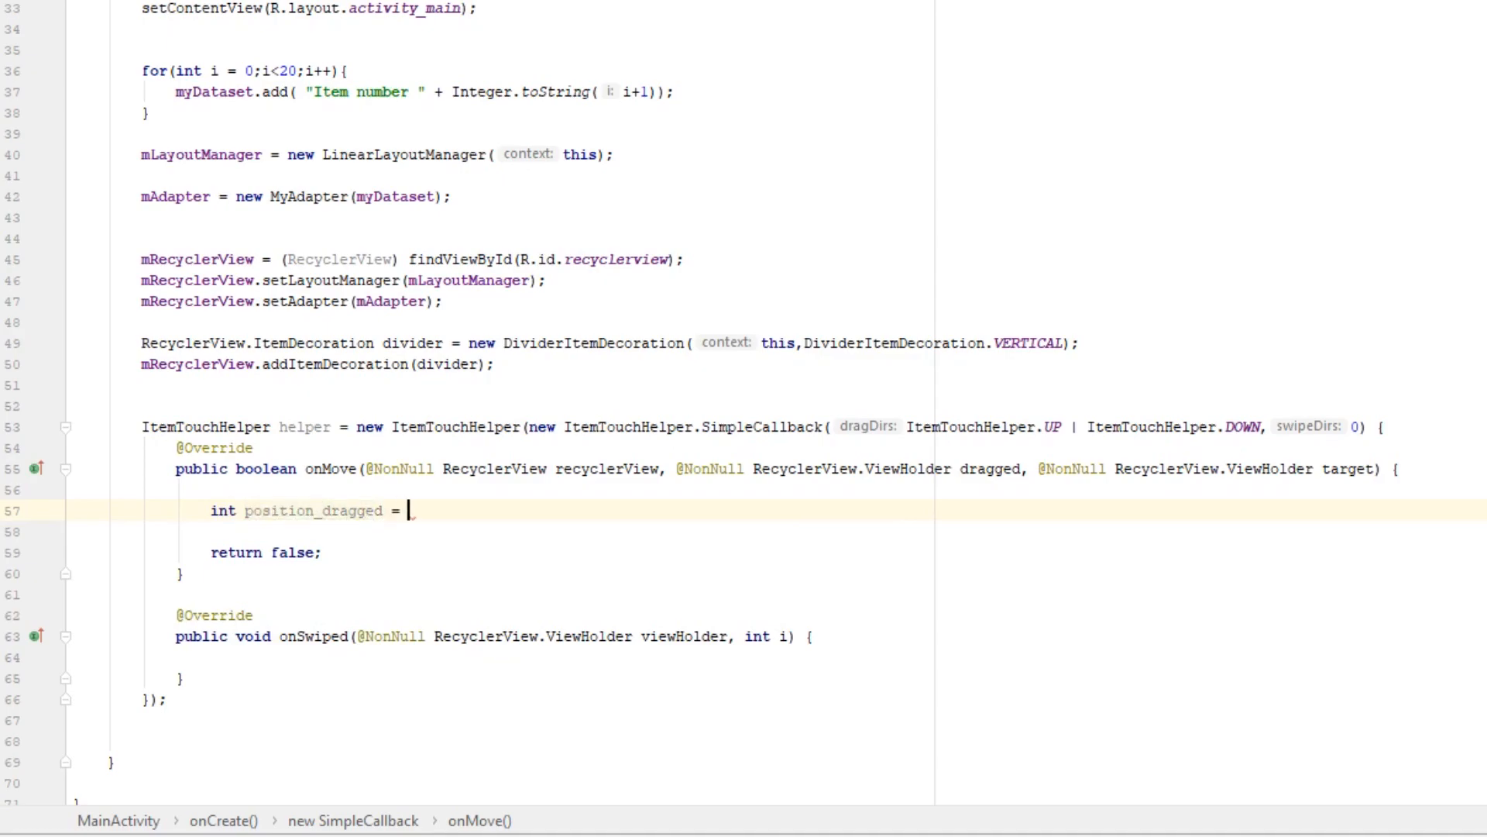
text(dragged.getAdapterPosition();)
click(453, 532)
text(int position_t)
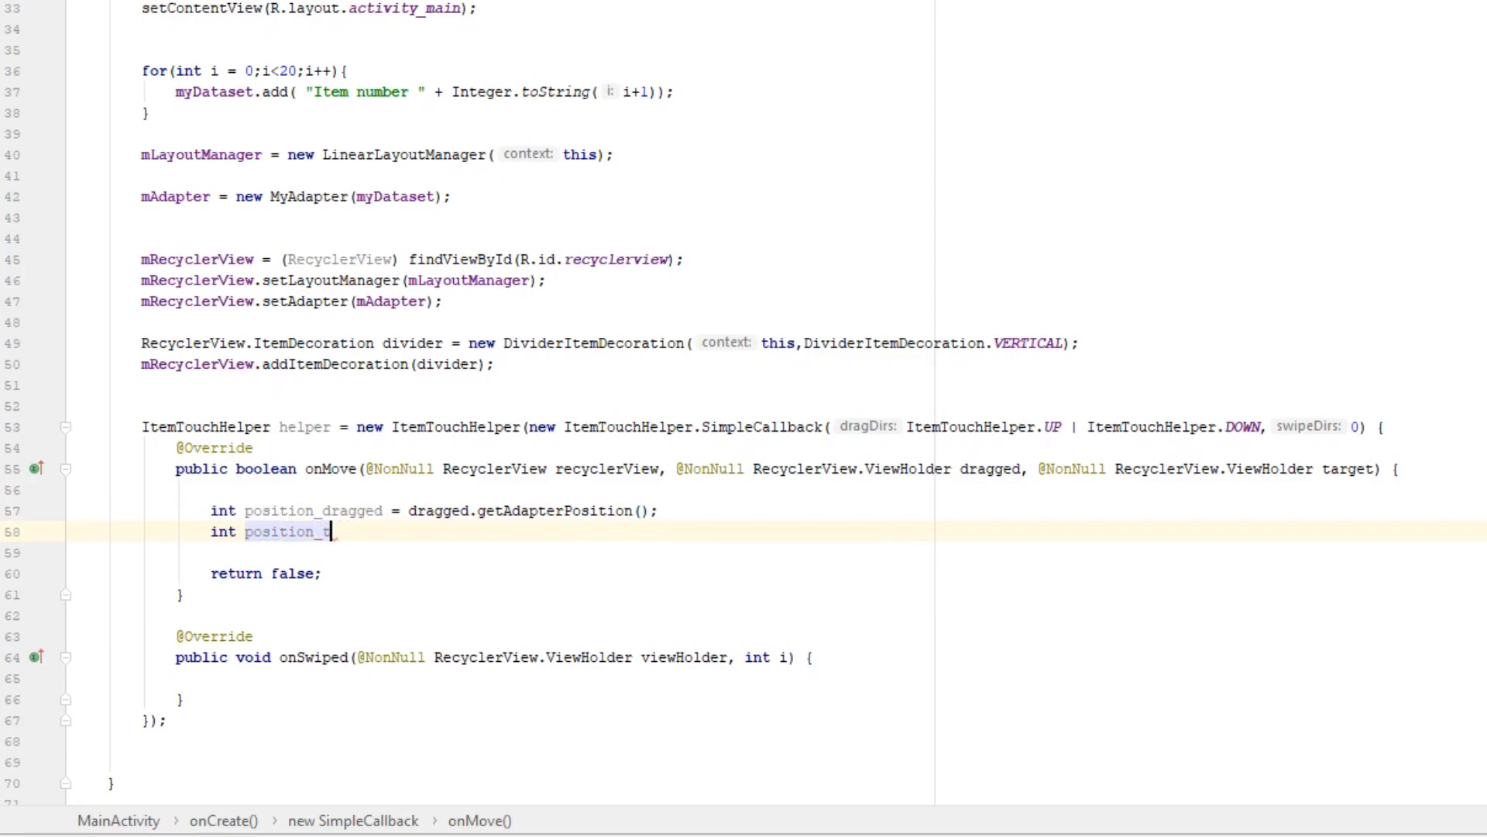
text(arget =)
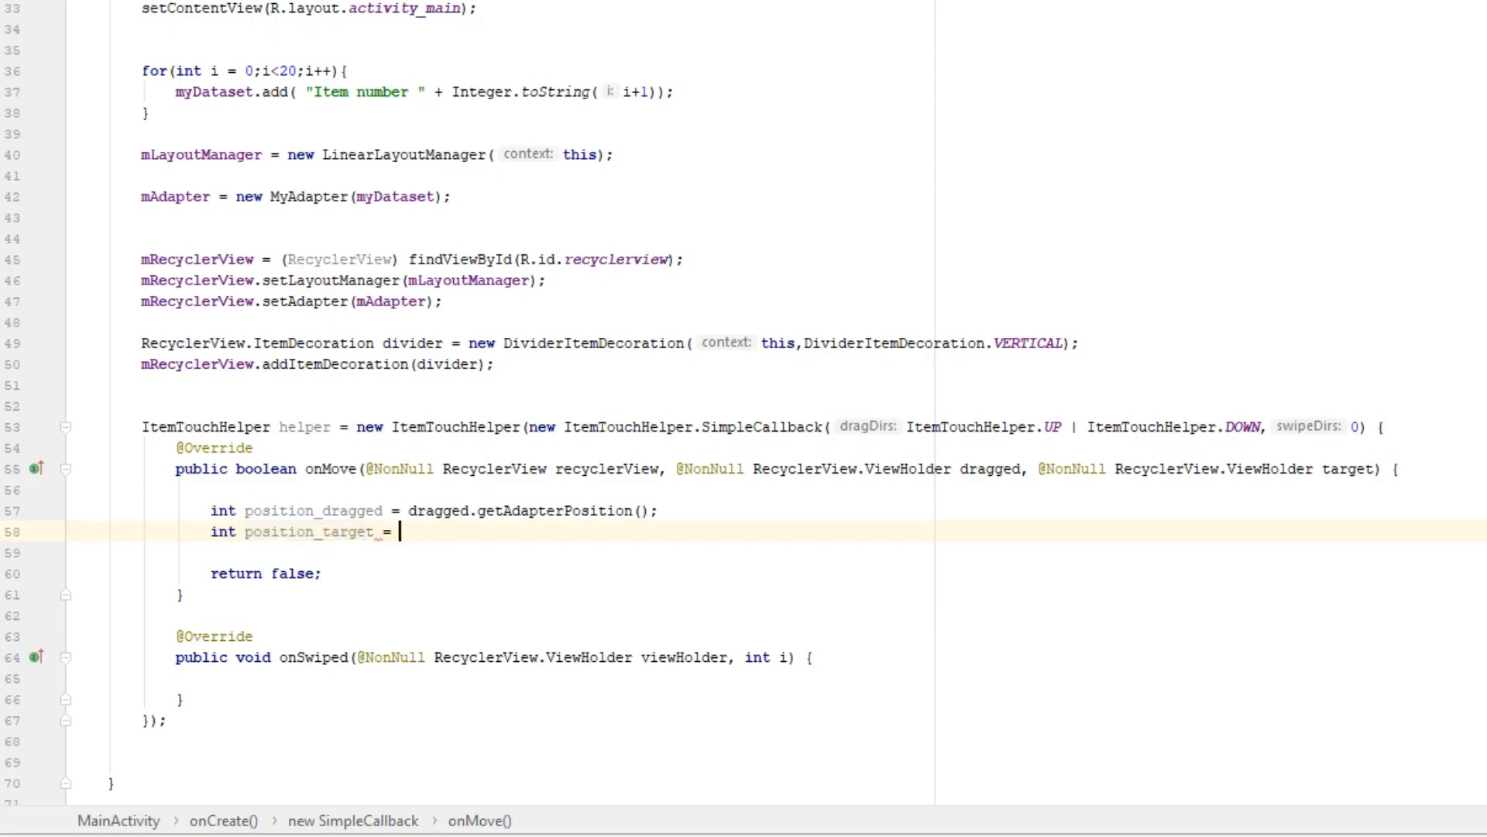
text(target.)
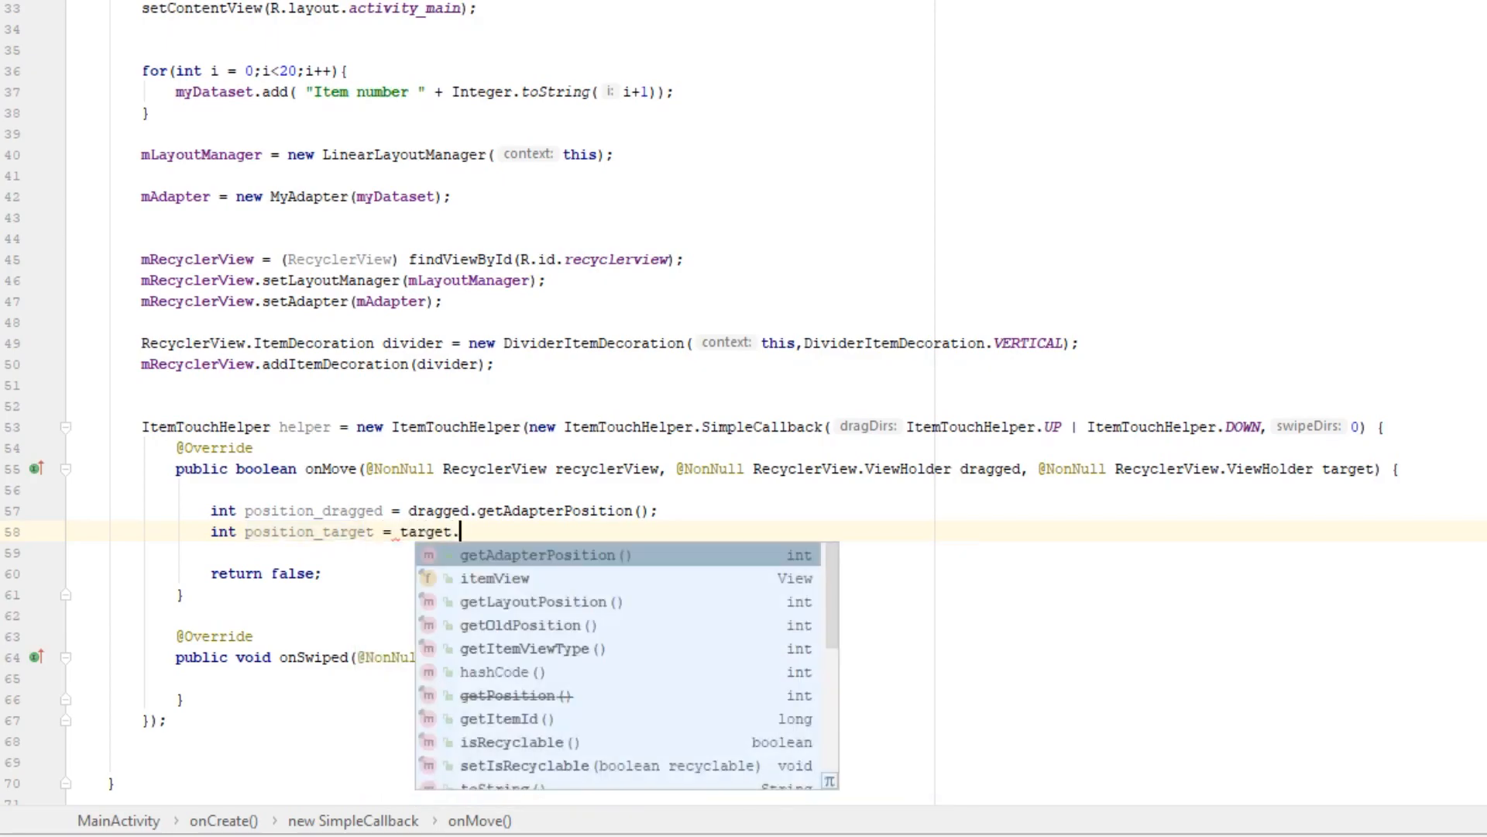
click(536, 555)
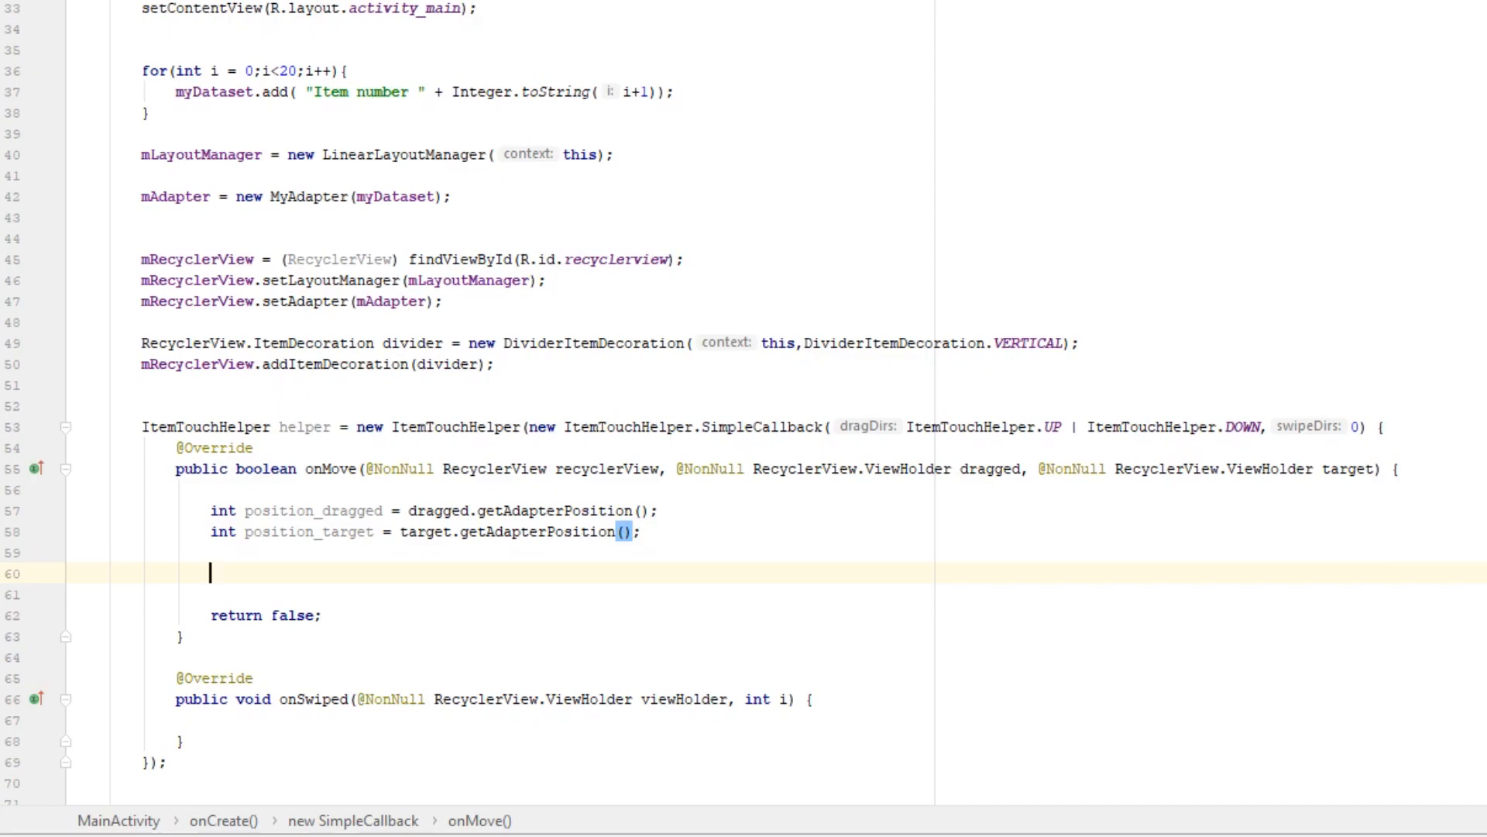
Swap the two positions in myDataset with Collections.swap and call mAdapter.notifyItemMoved.
text(Collections.swap(myDataset,);)
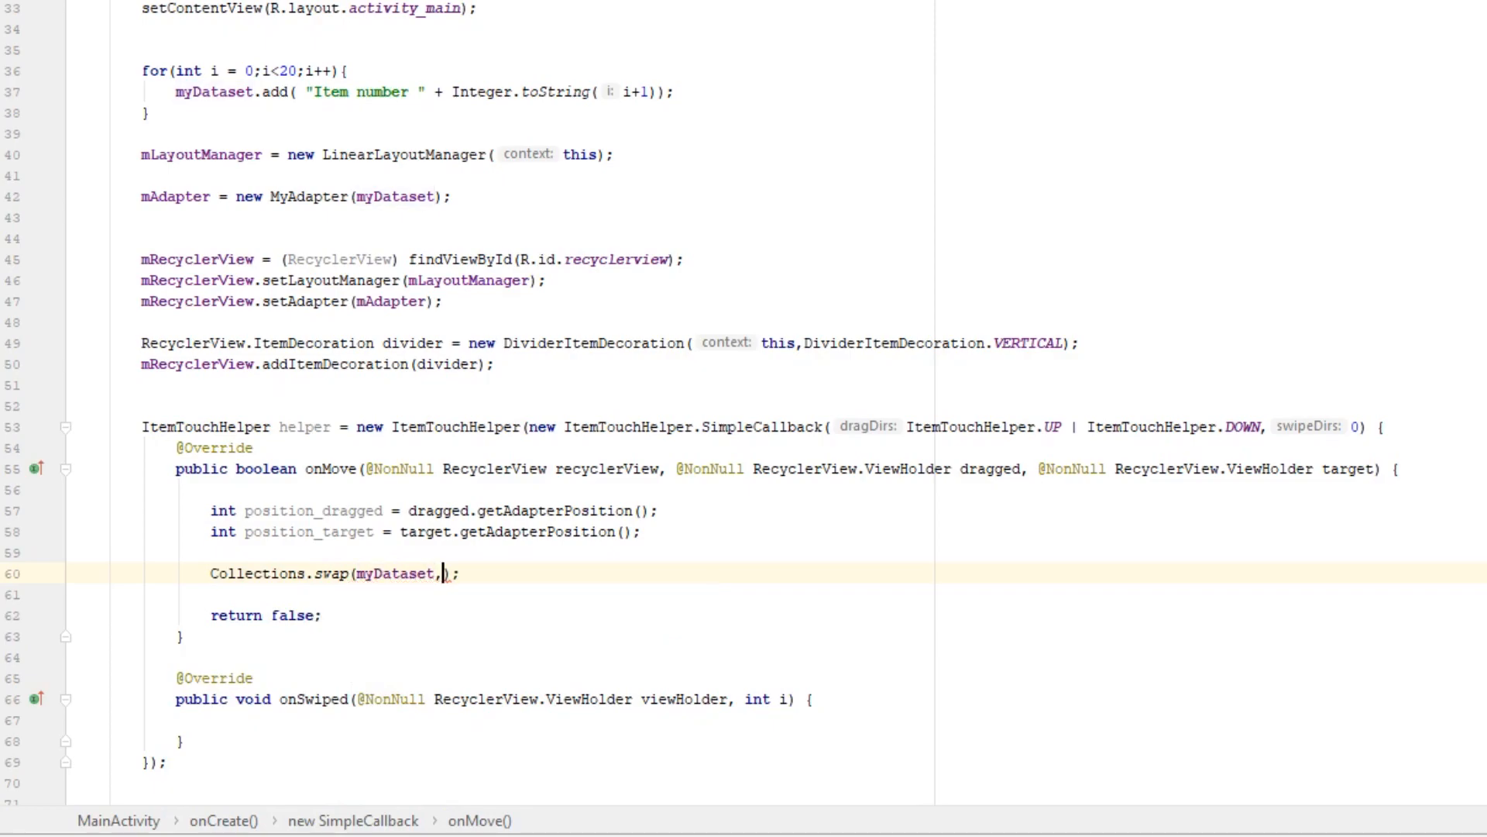
text(position_dragged)
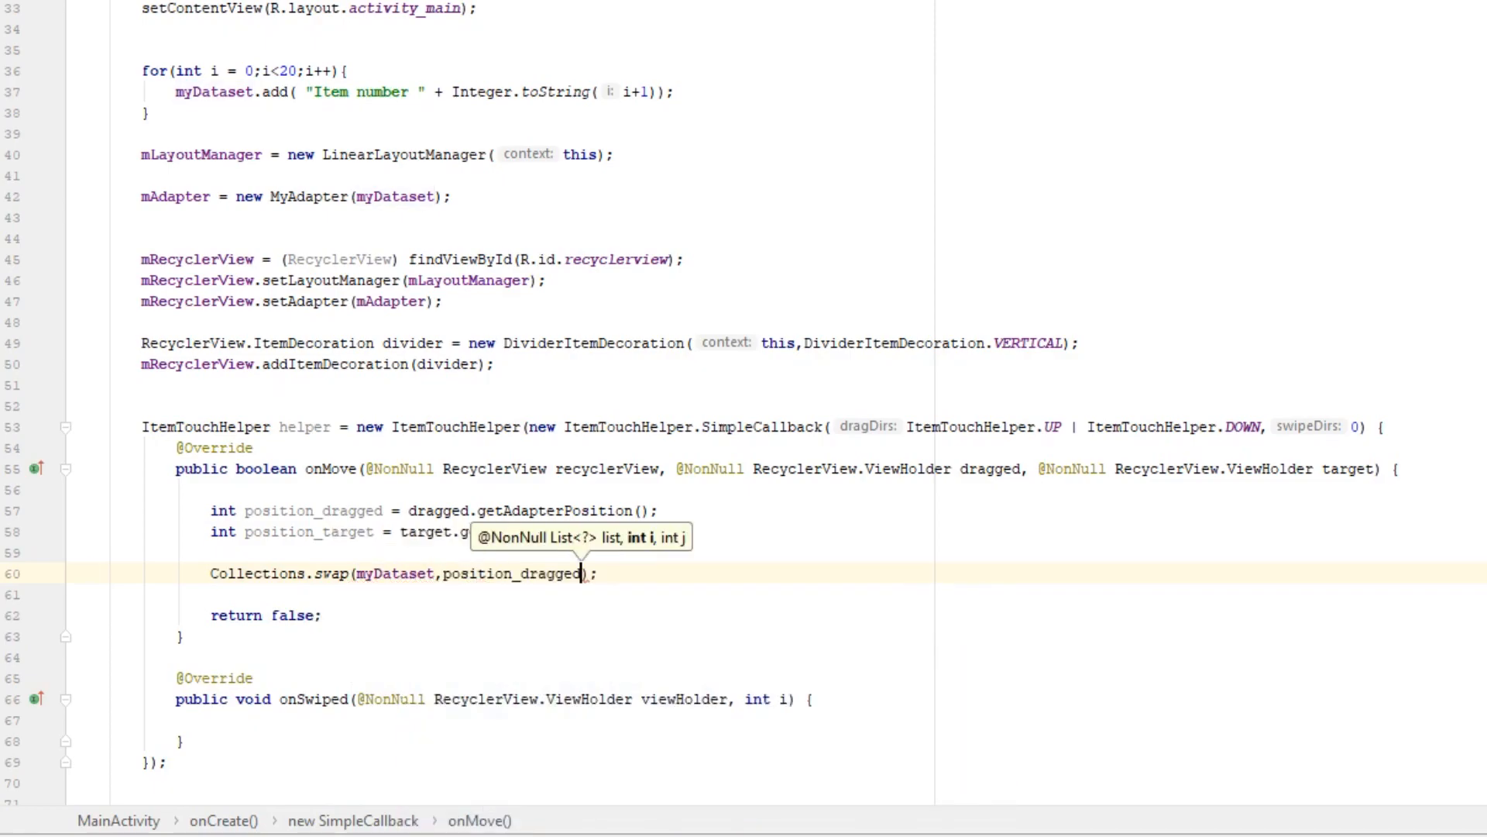
text(,position_target)
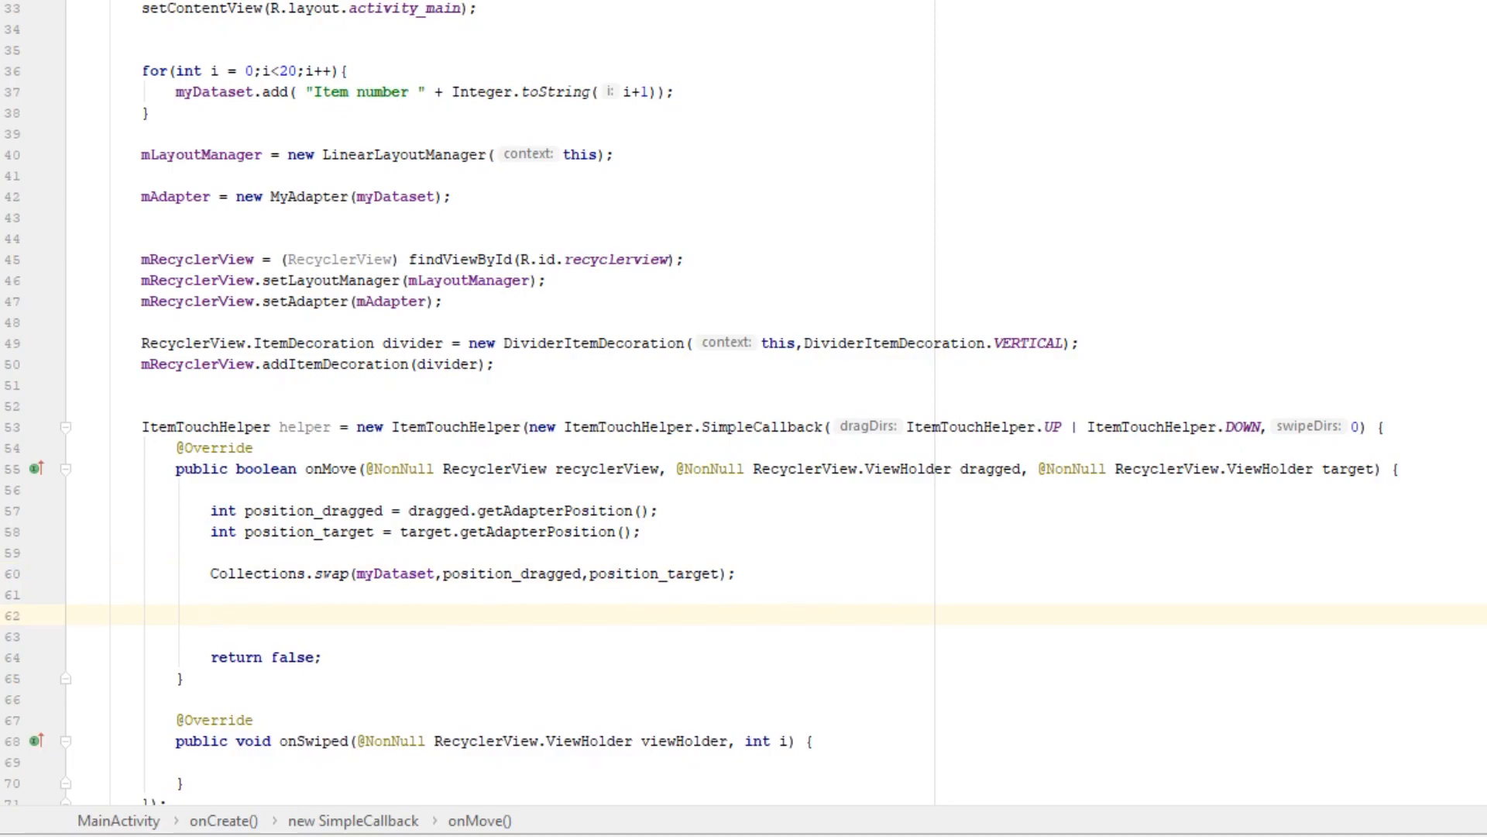
text(mAdapter.notifyItemMoved(po);)
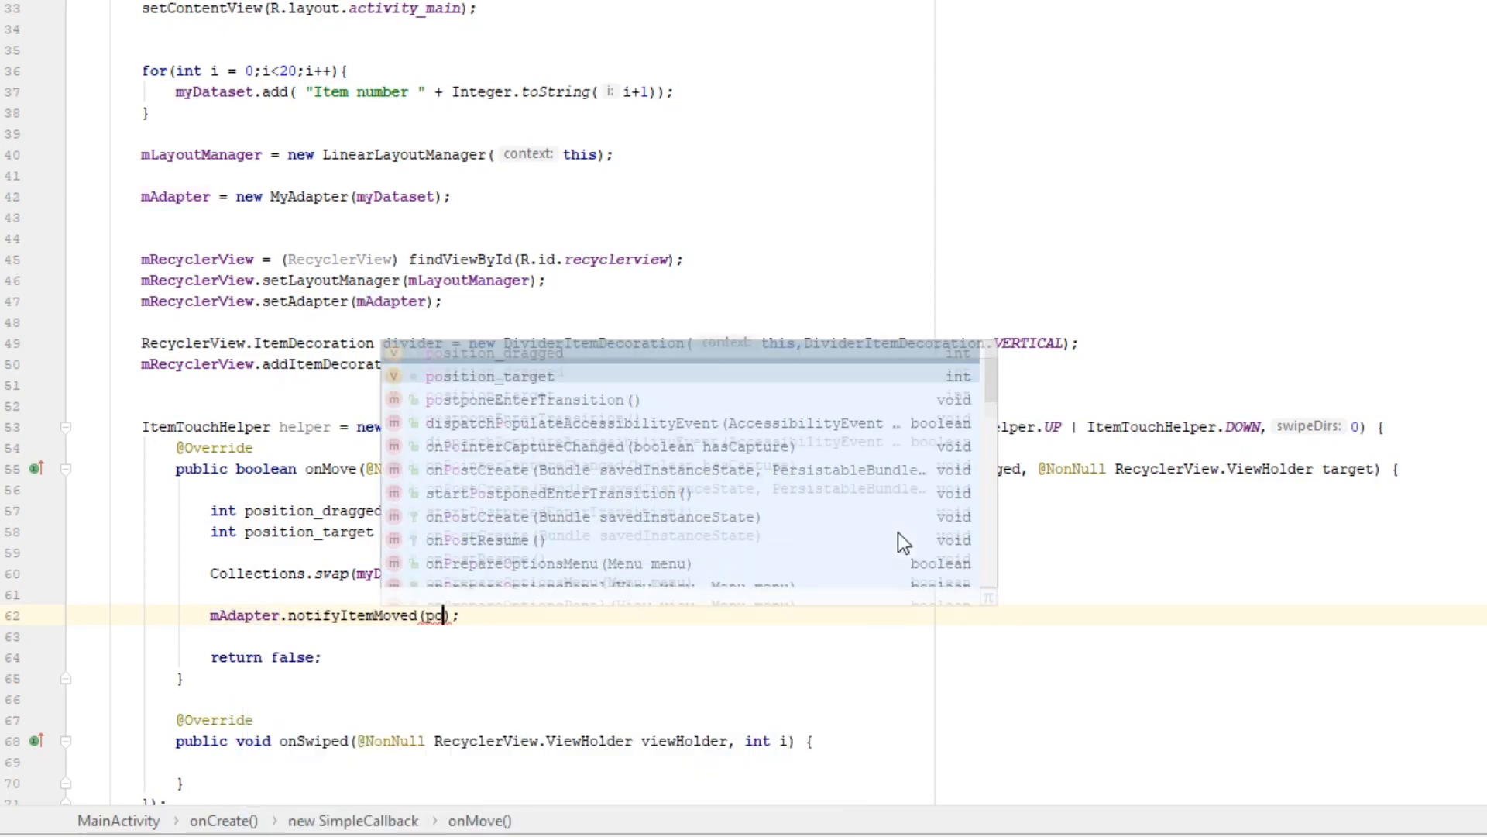
text(position_dragged,position_target)
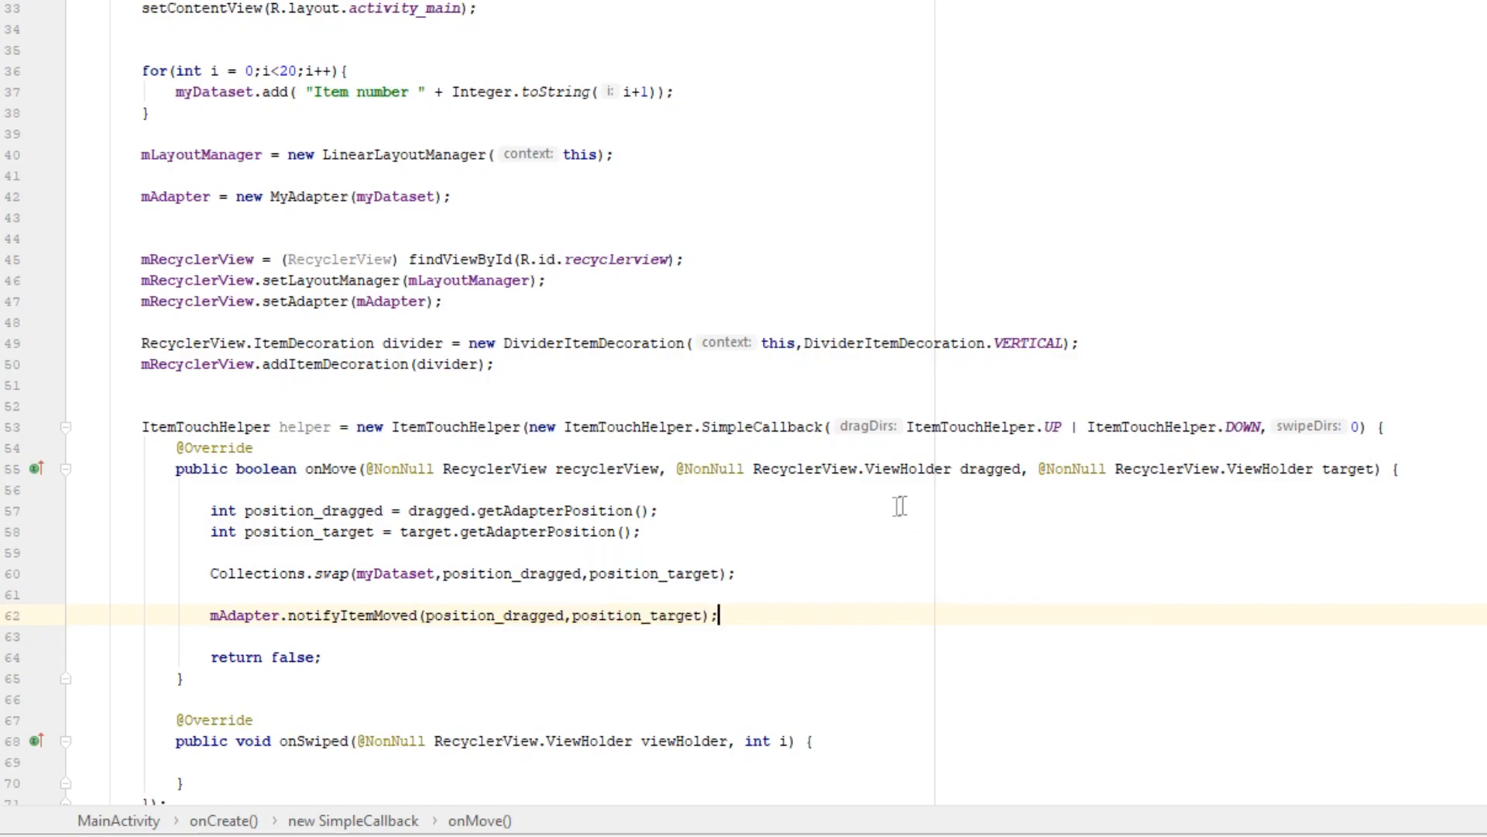
scroll(down, 3)
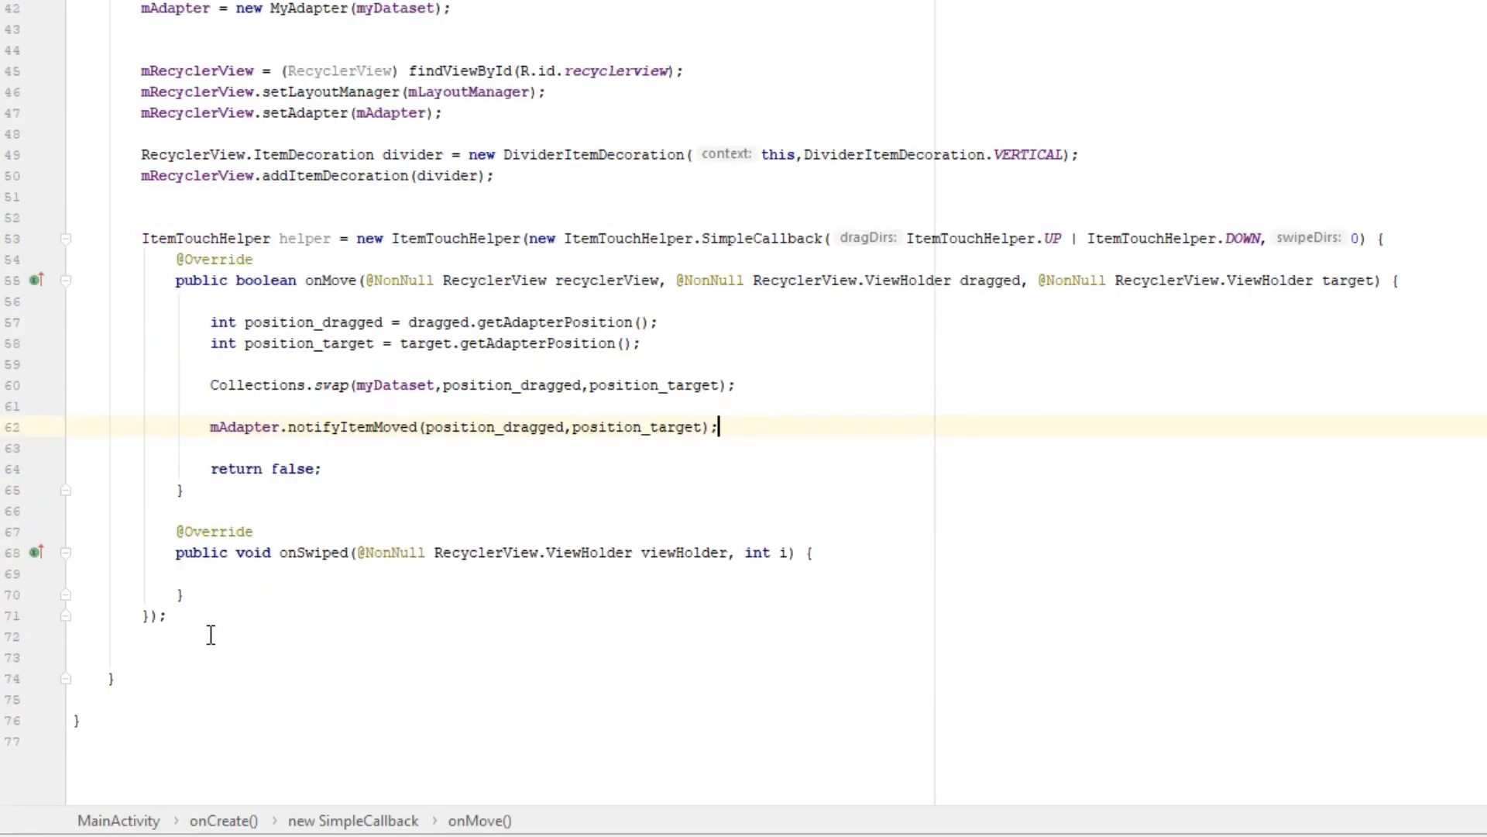
mouse_move(270, 747)
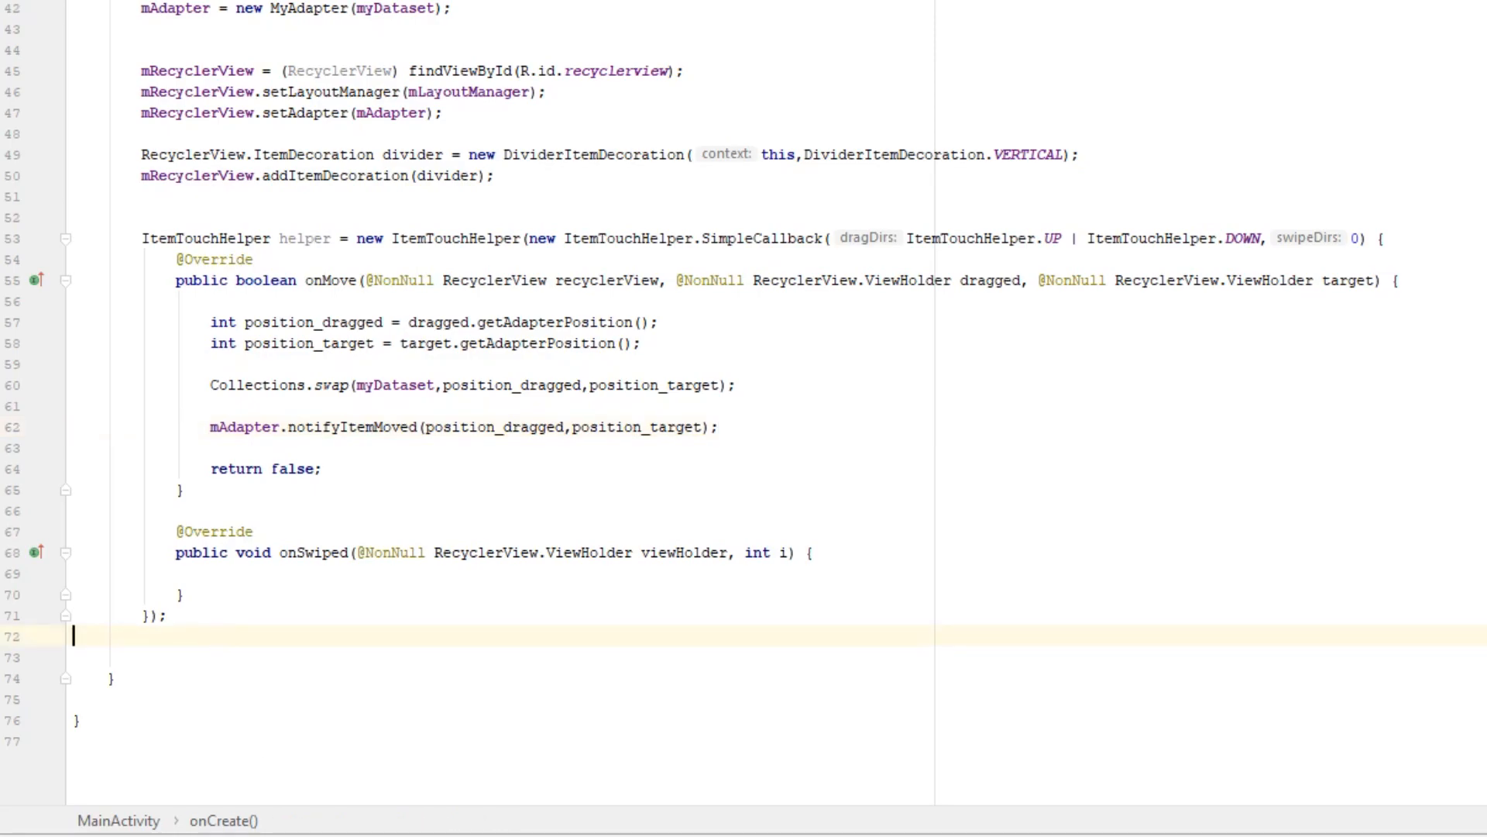
Add helper.attachToRecyclerView(mRecyclerView) after the callback and launch the app.
text(helep)
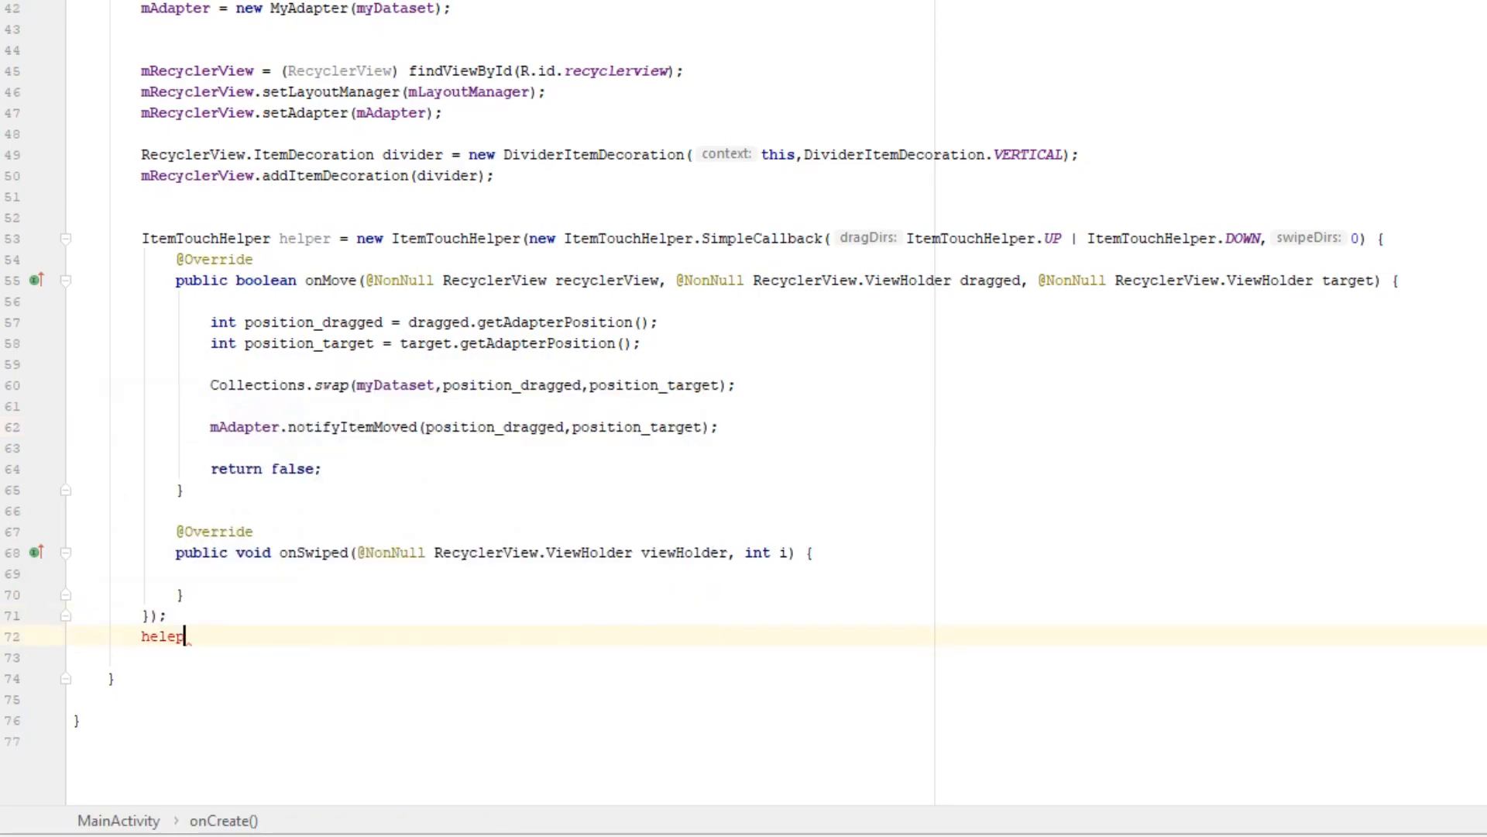
text(.)
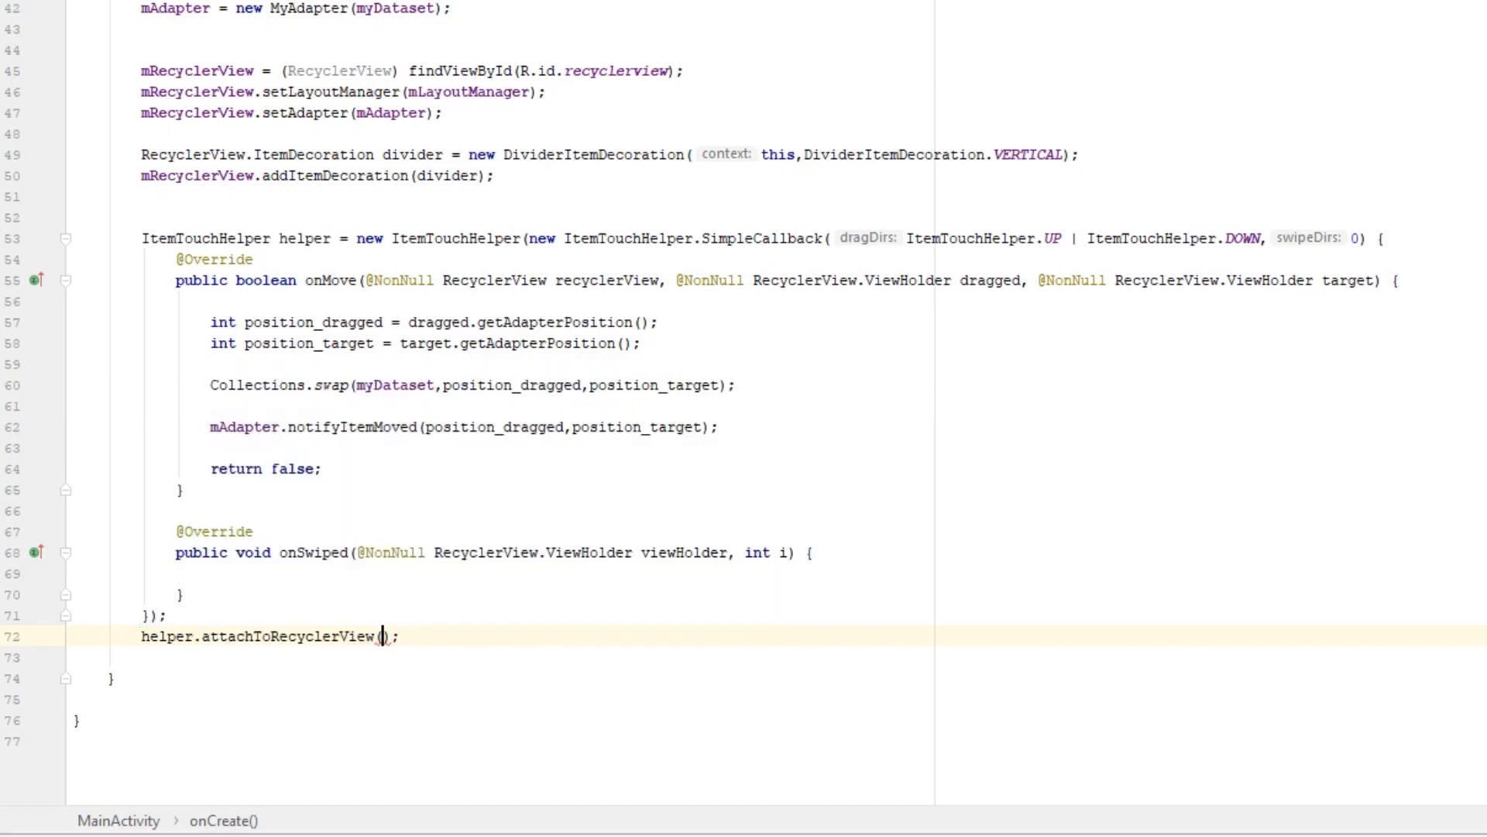
text(mRecyclerView)
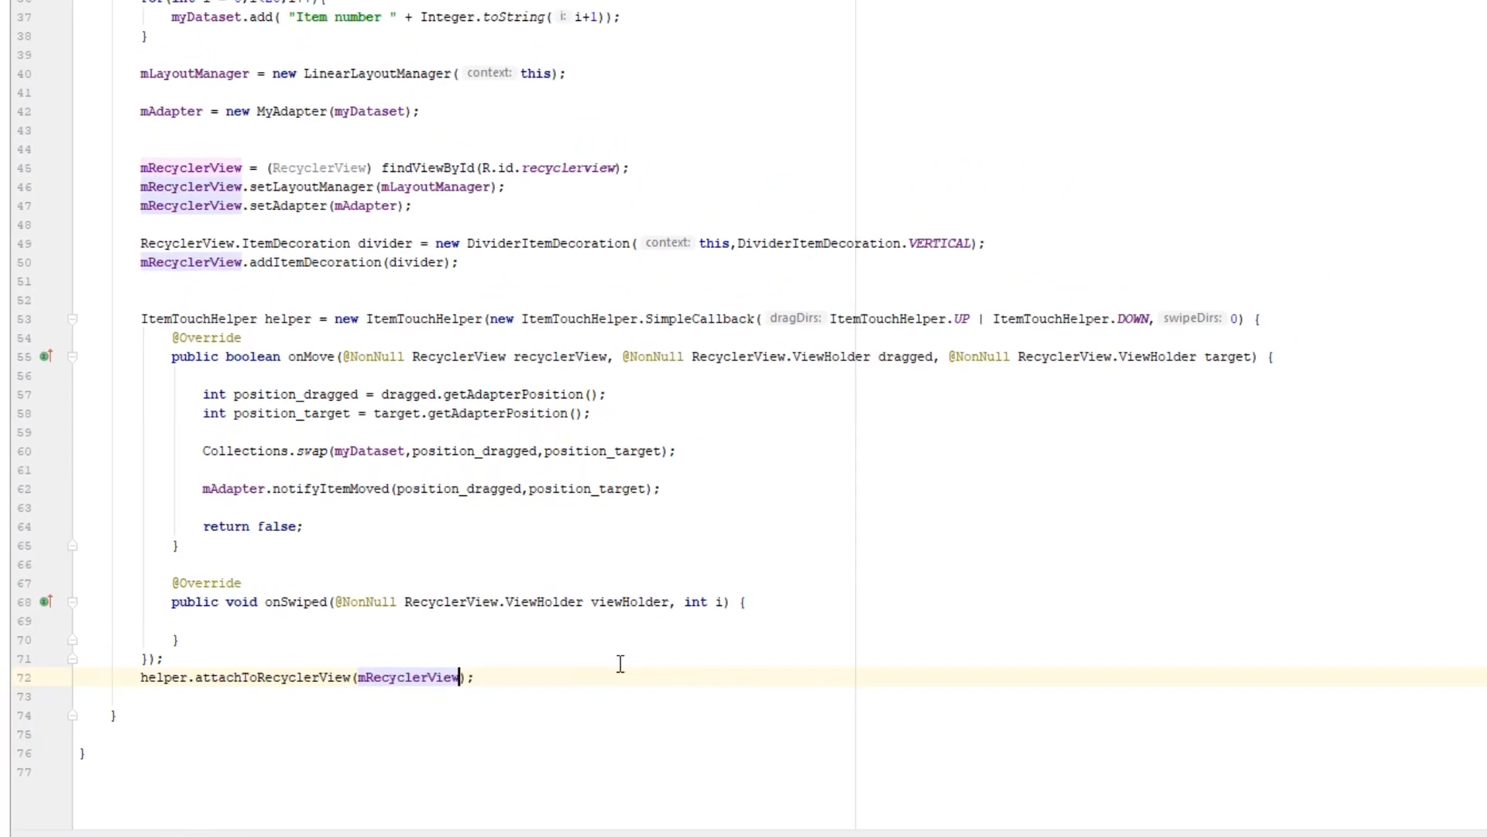
click(1256, 21)
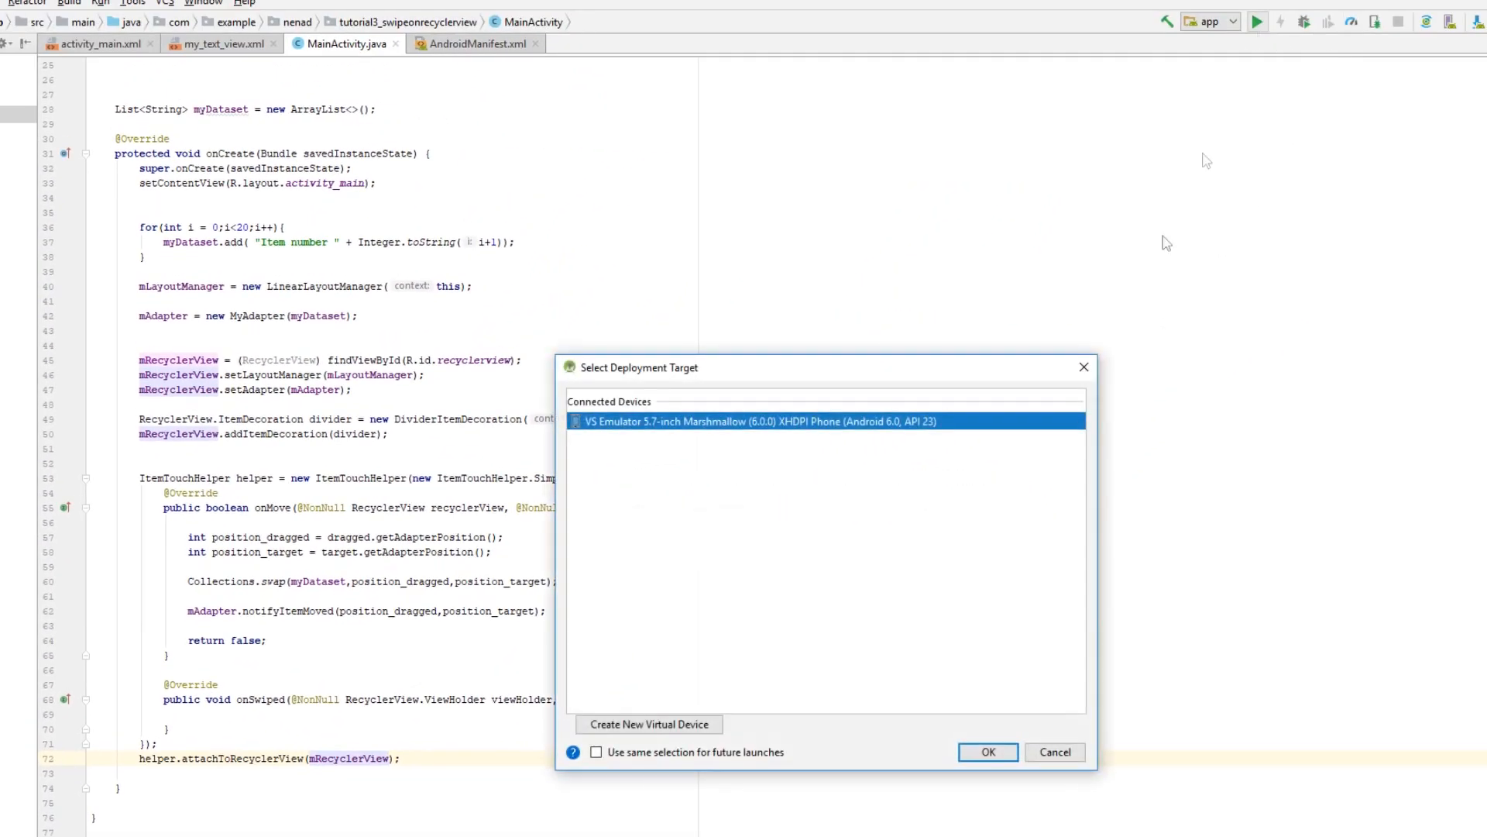
Confirm deployment to the connected VS Emulator device.
click(988, 751)
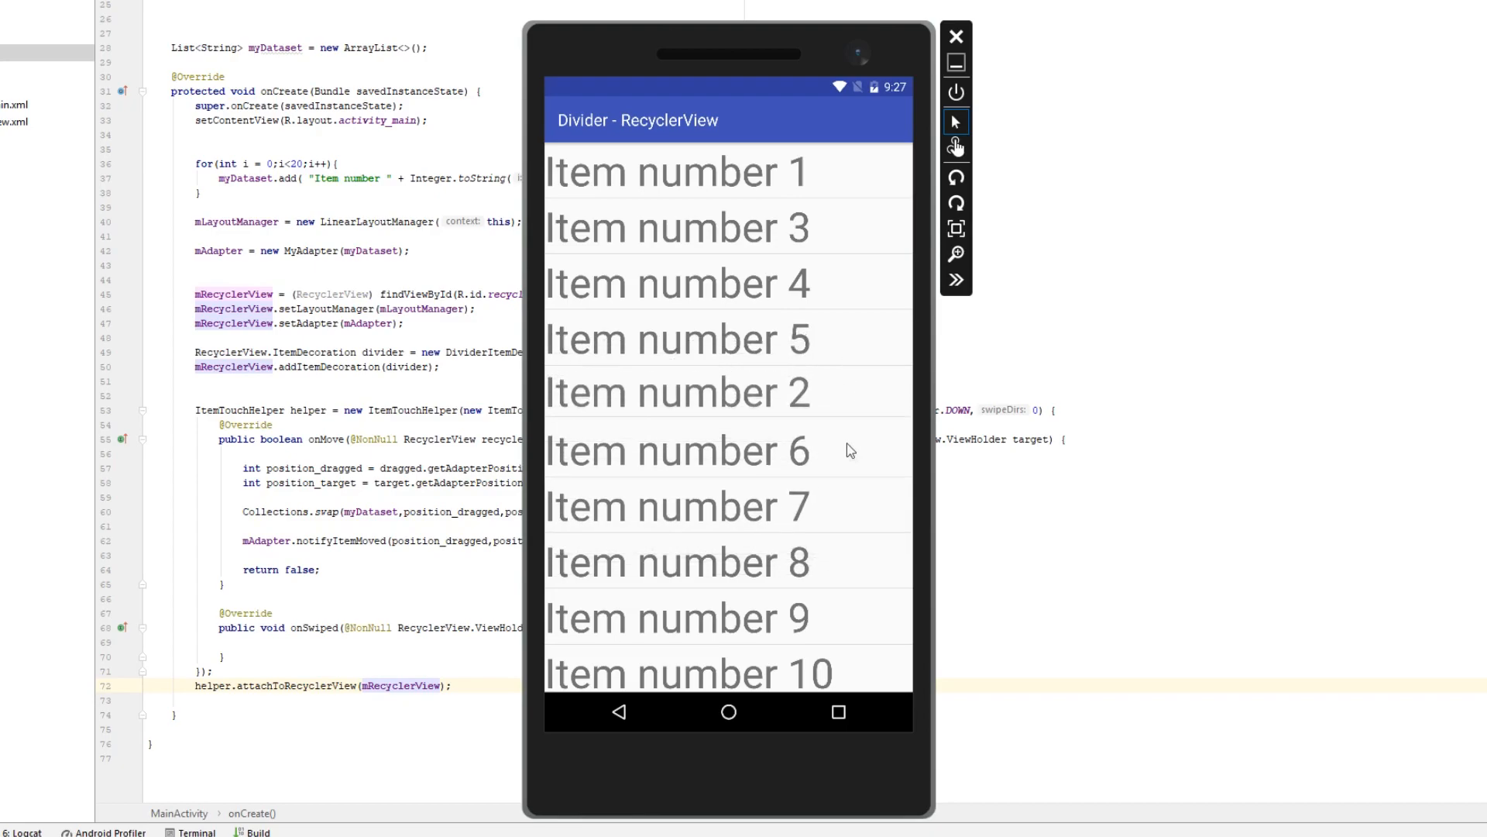
mouse_move(854, 526)
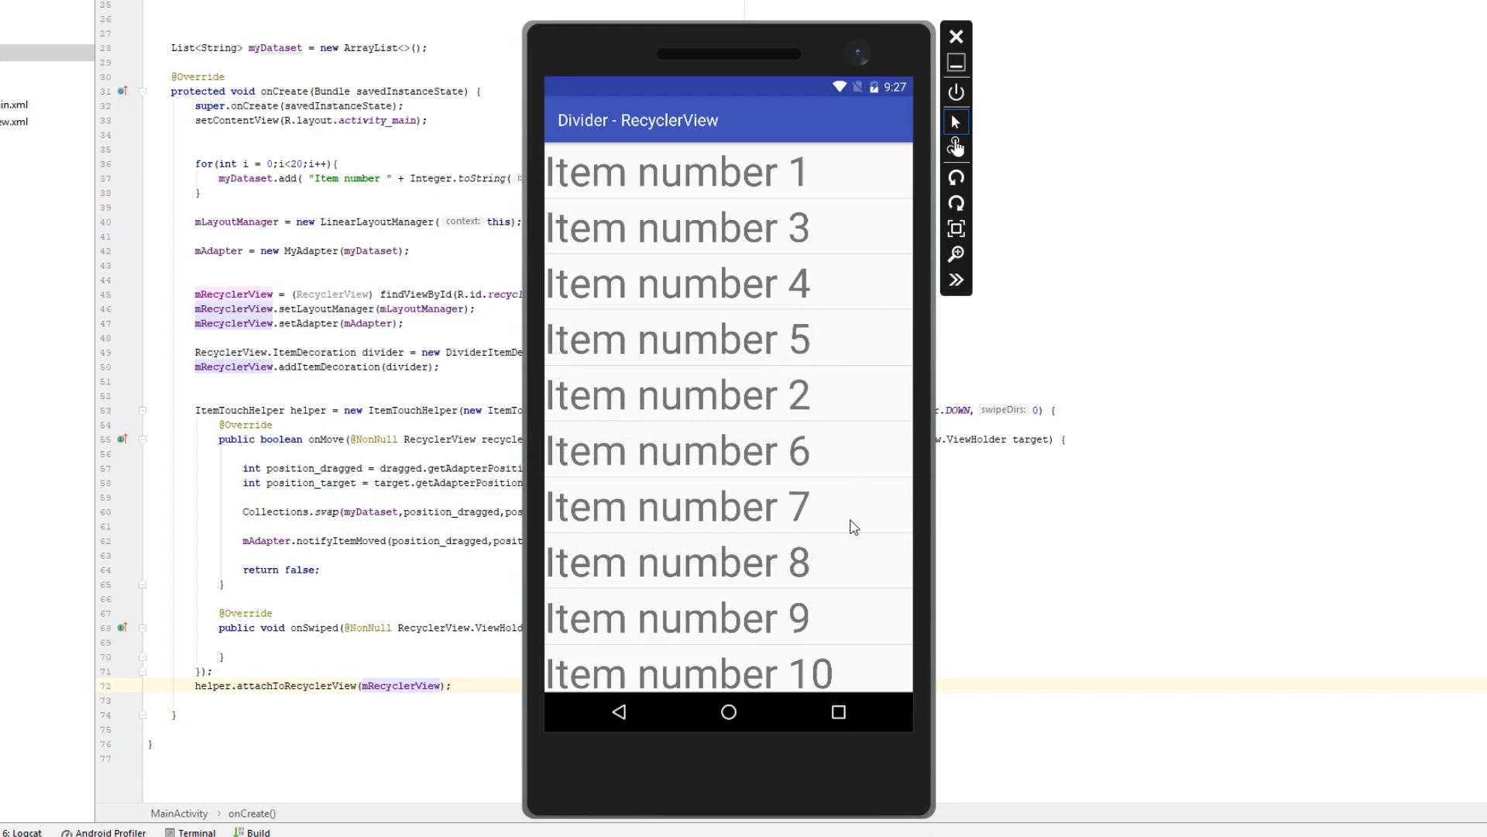